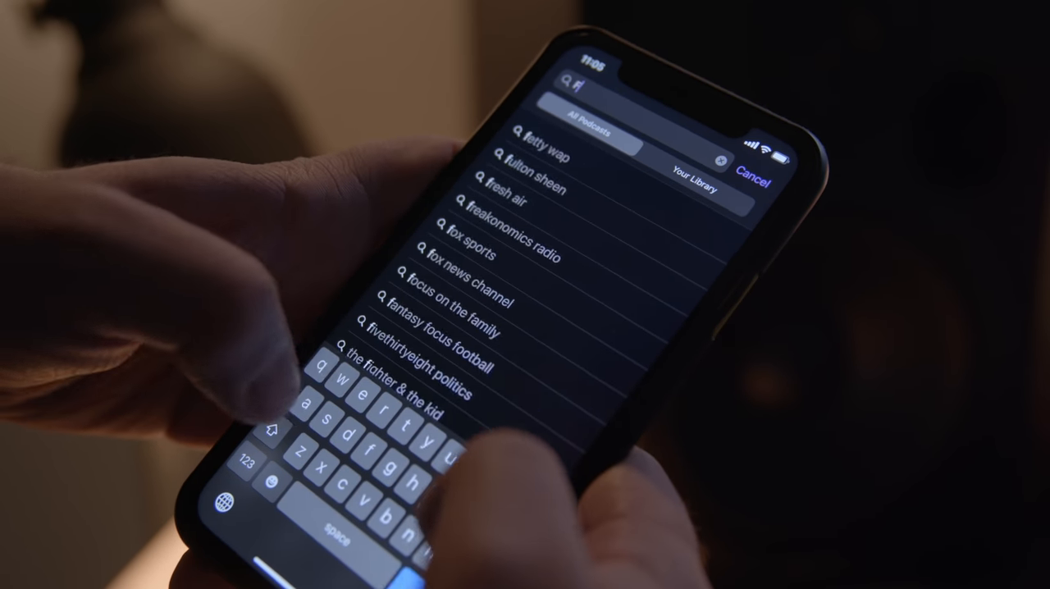
Search Podcasts for 'Flashback' and subscribe to the Flashback show
text(Flashback)
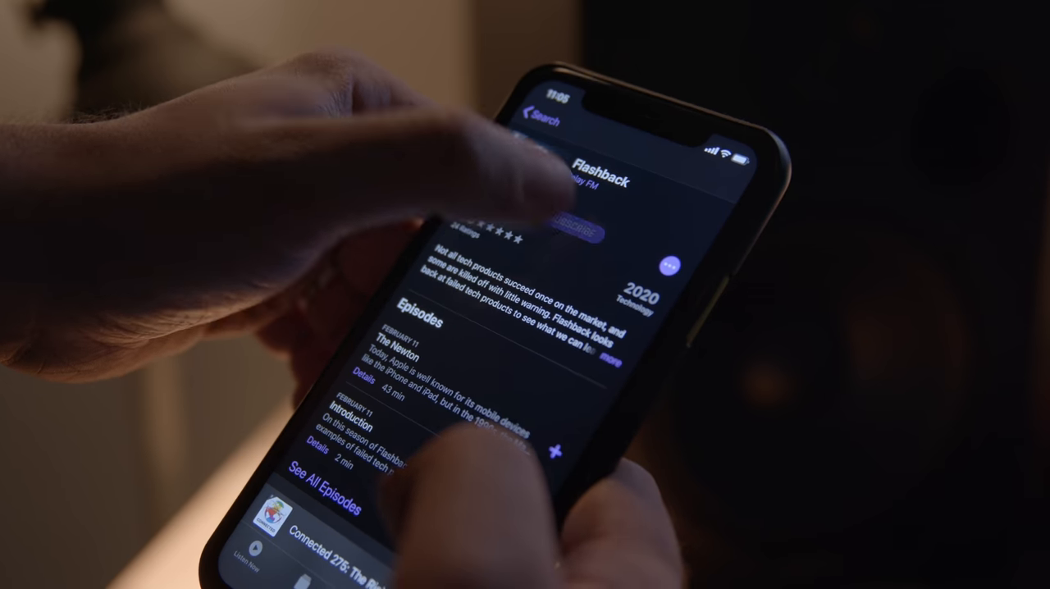
click(578, 225)
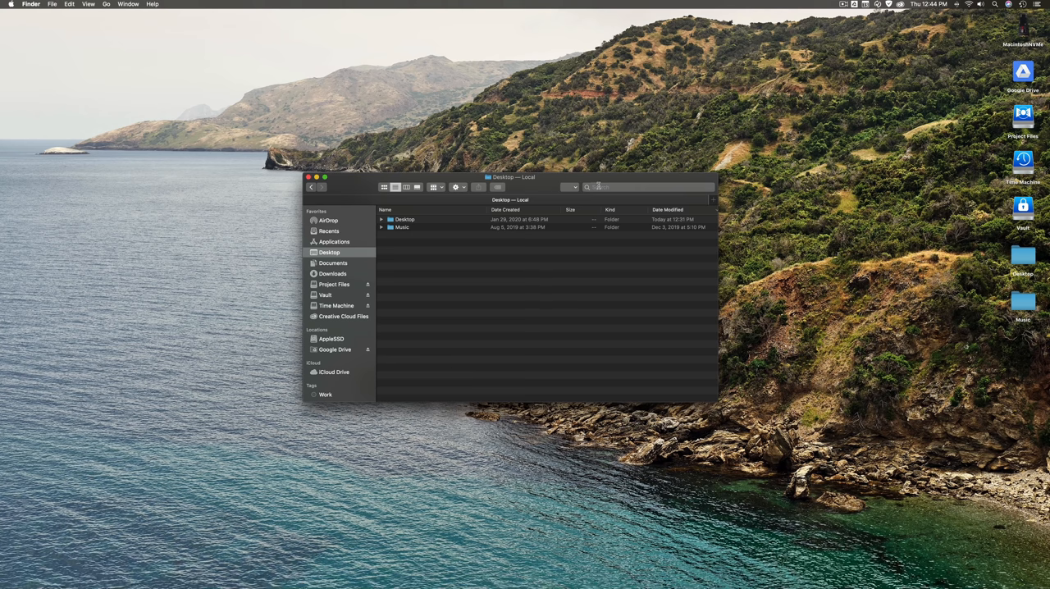
Search Spotlight for 'thumb.' and reveal thumb.jpg in its iCloud Backup folder
text(thumb.)
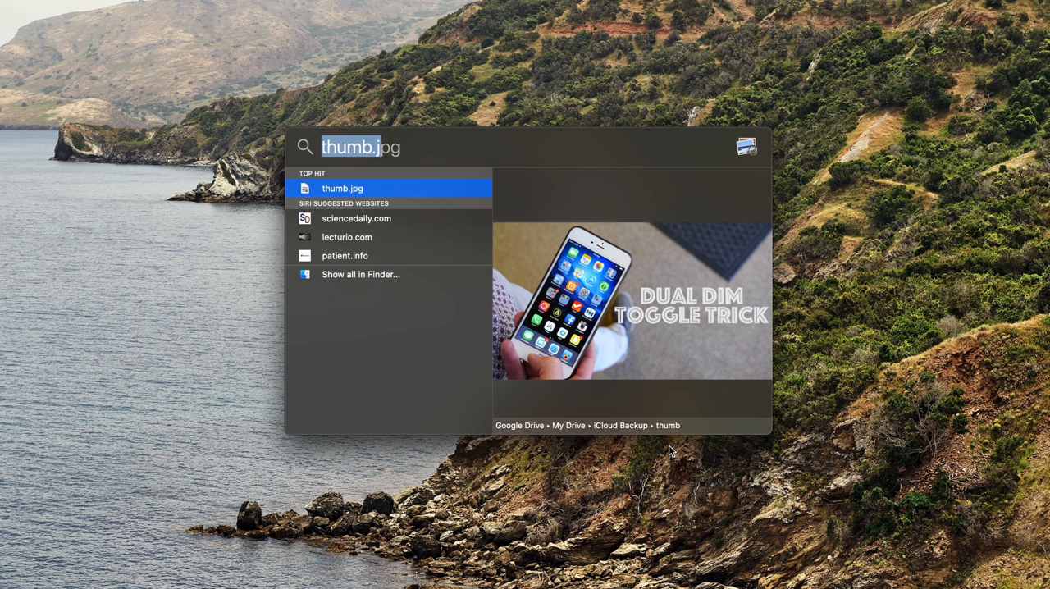
mouse_move(664, 410)
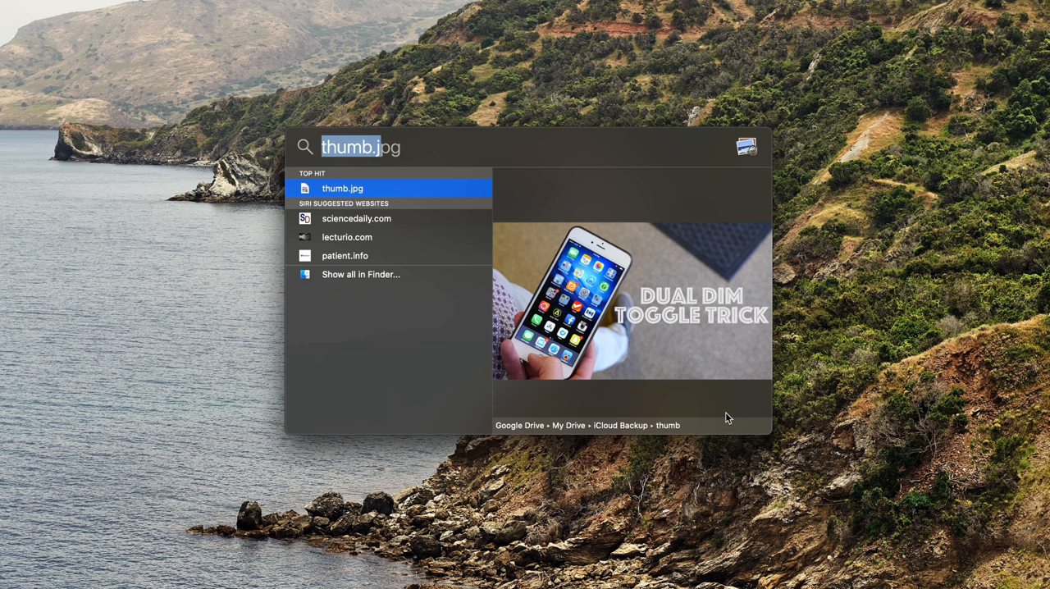
click(361, 274)
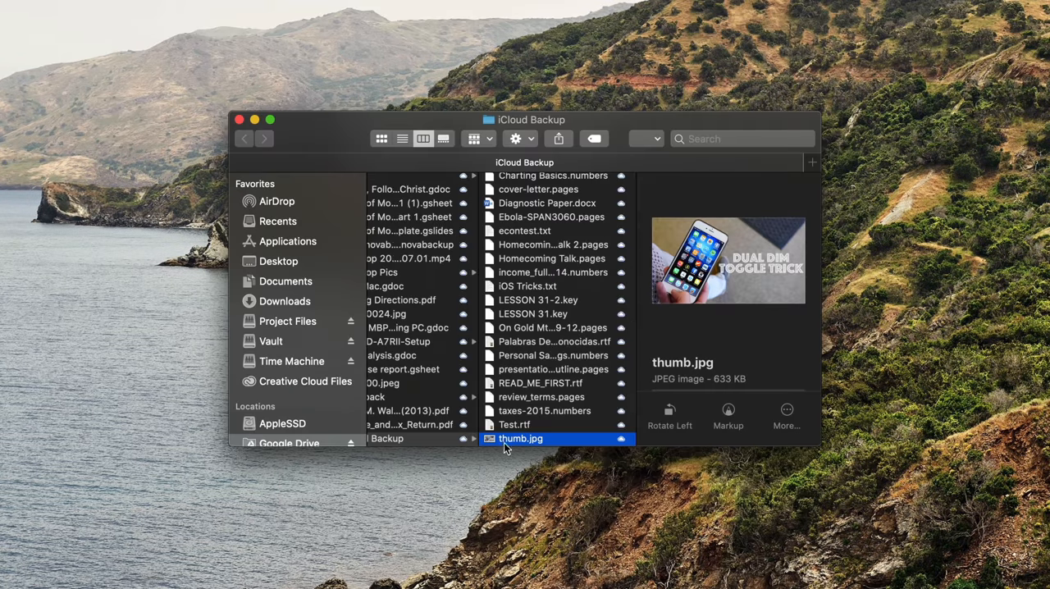
mouse_move(680, 369)
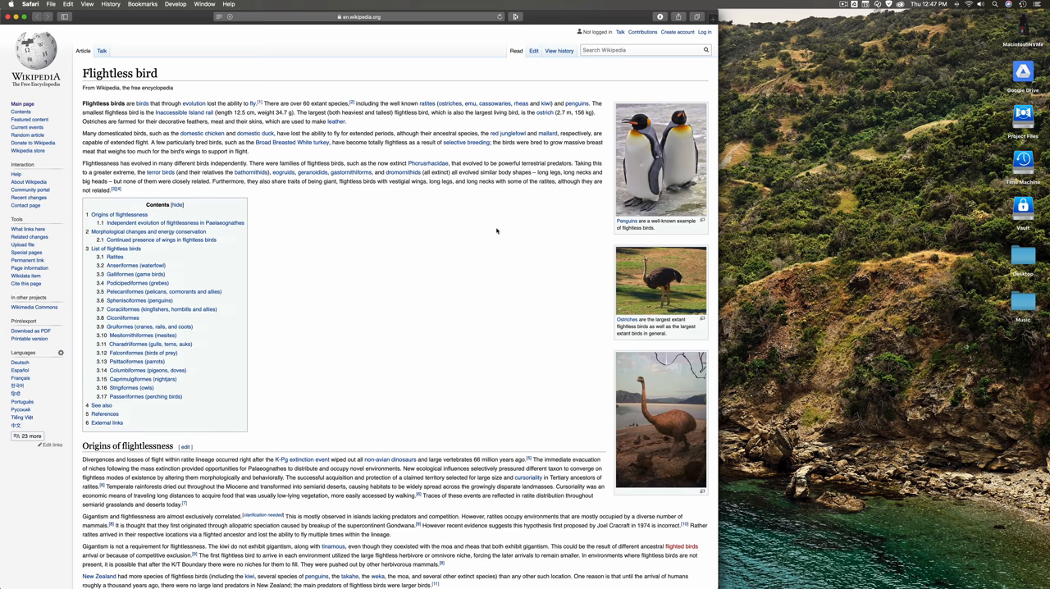
Scroll down through the Flightless bird Wikipedia article
scroll(down, 3)
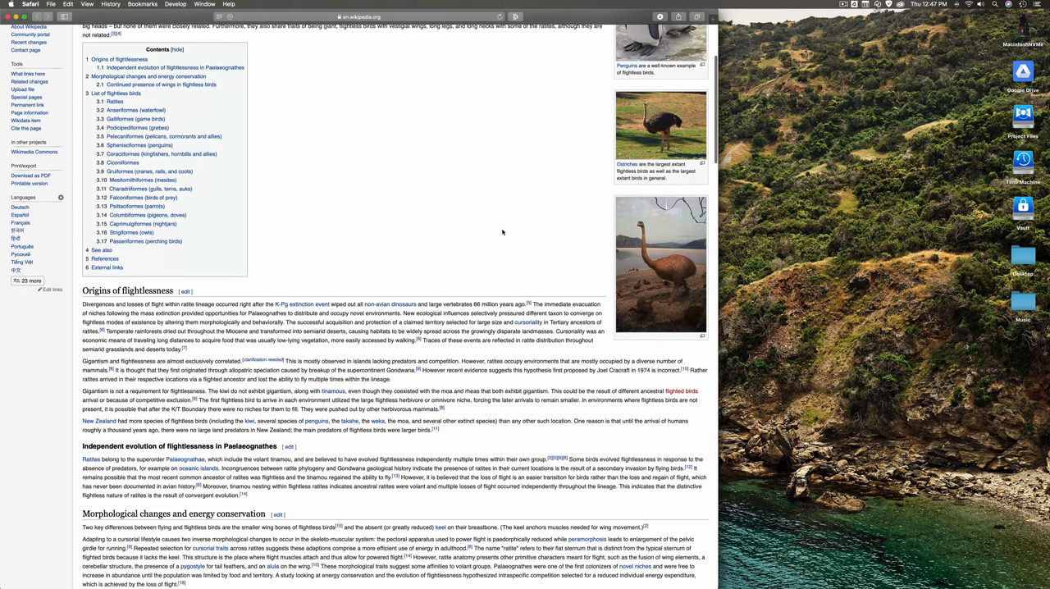
scroll(down, 3)
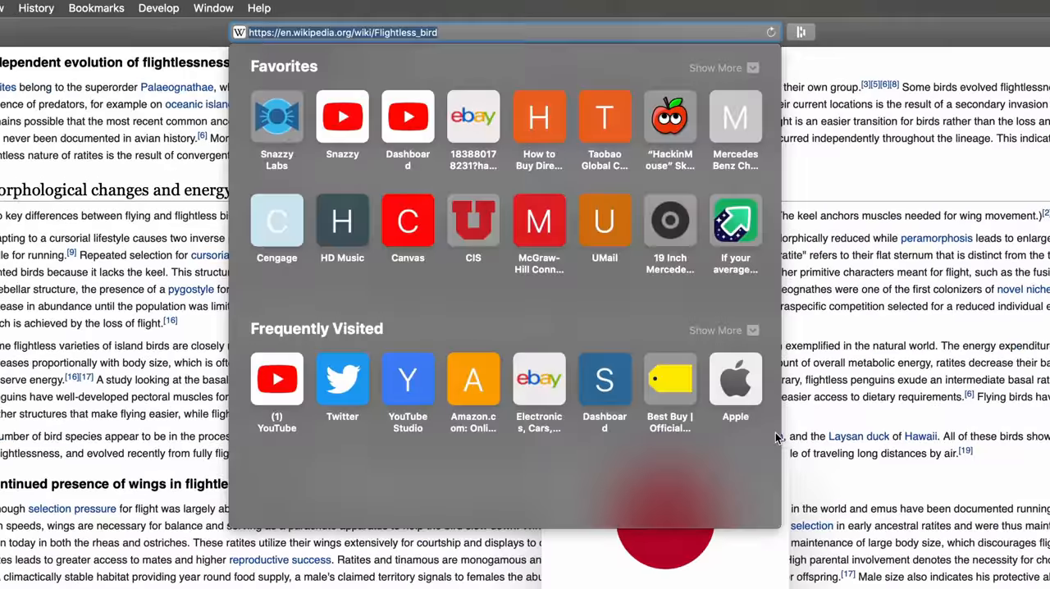
mouse_move(853, 459)
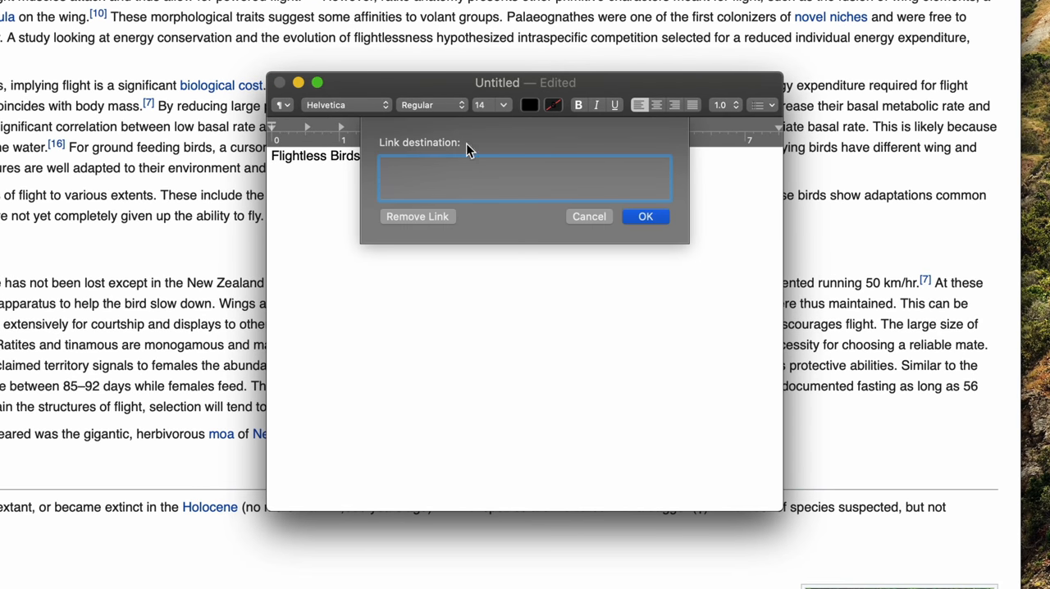
text(https://en.wikipedia.org/wiki/Flightless_bird)
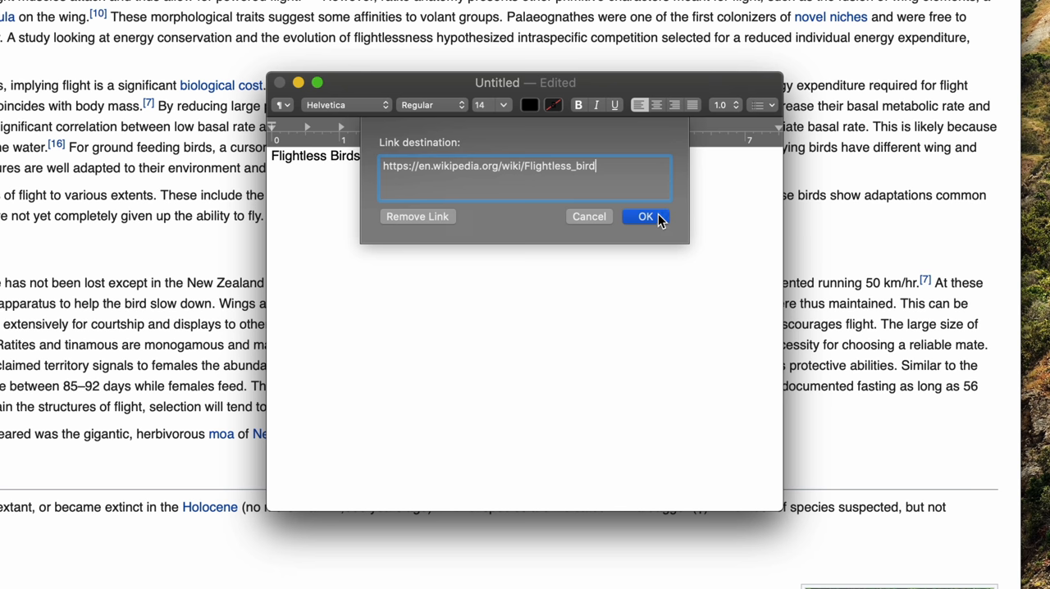
click(645, 216)
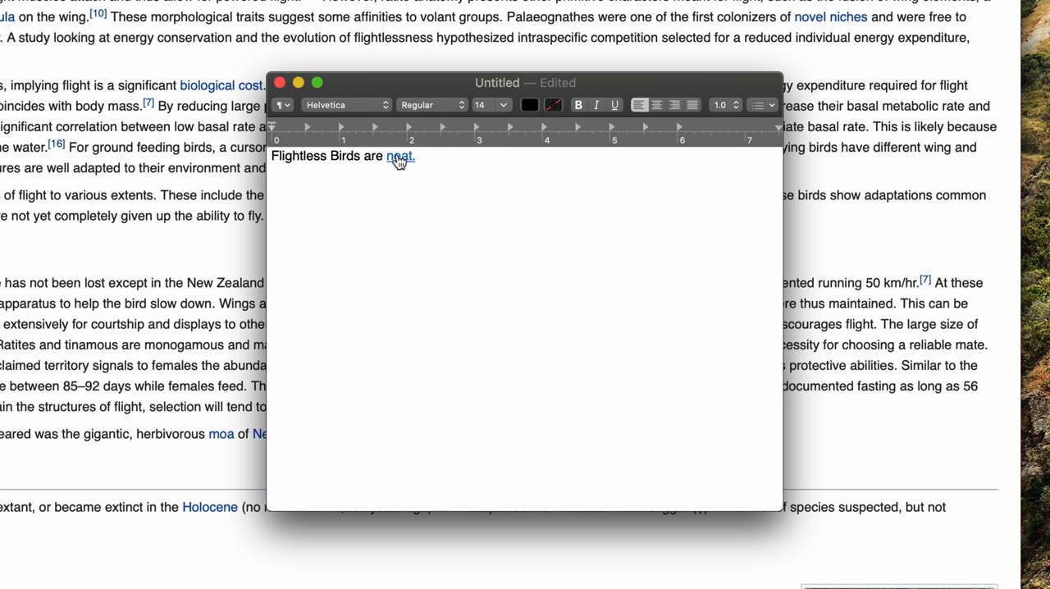
mouse_move(531, 174)
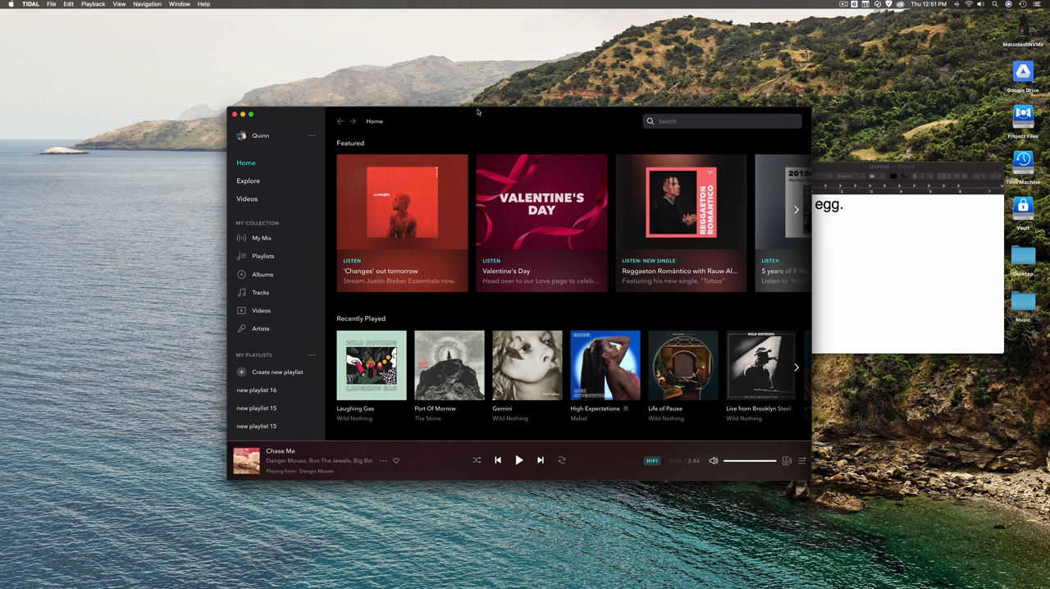
mouse_move(463, 126)
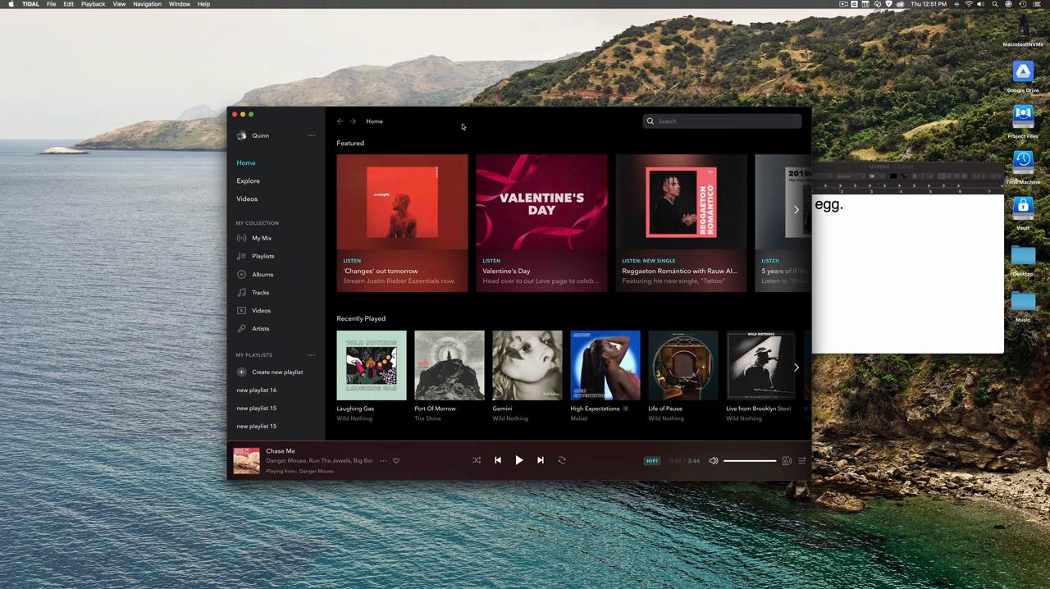
mouse_move(309, 129)
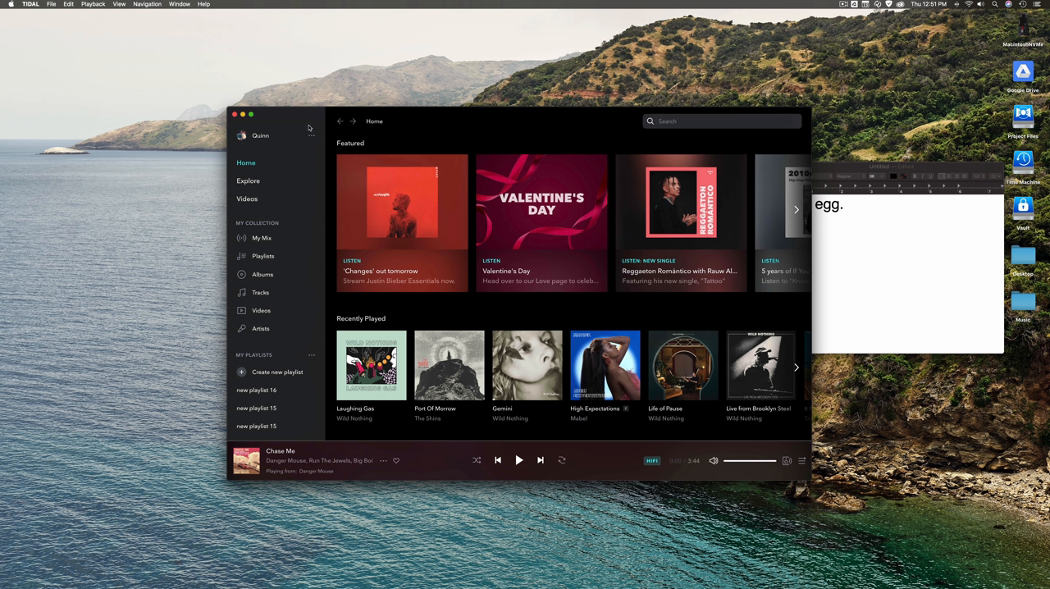
mouse_move(255, 116)
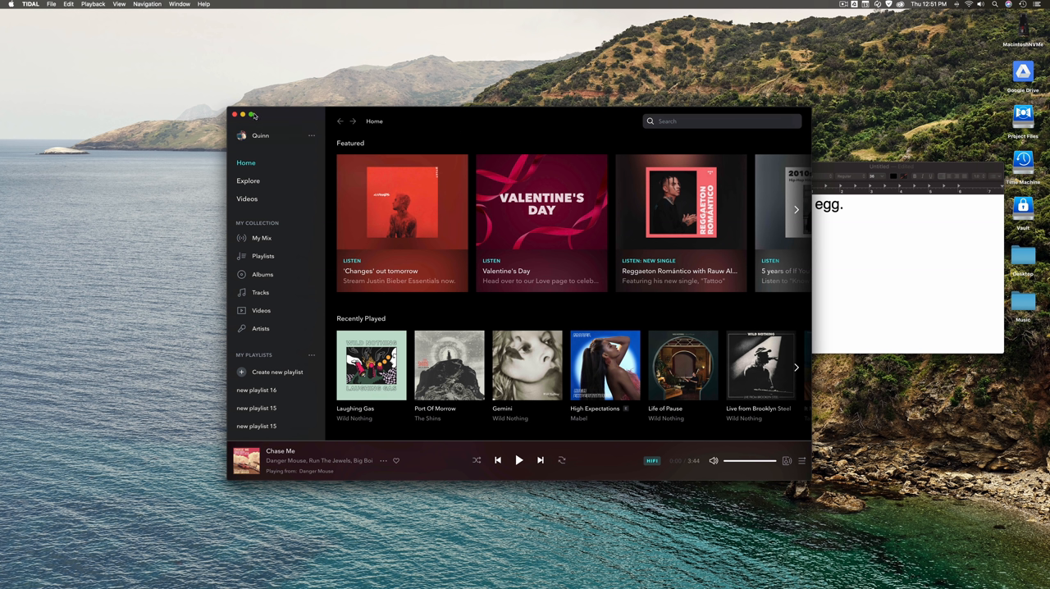
Reveal TIDAL's full screen and tiling options from the green window button
click(253, 114)
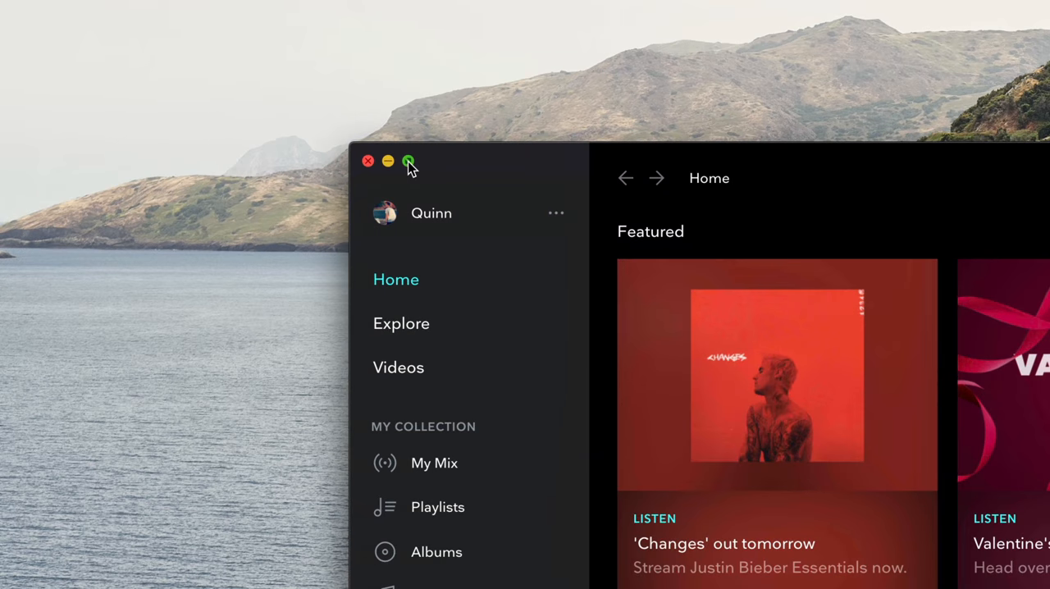
click(408, 161)
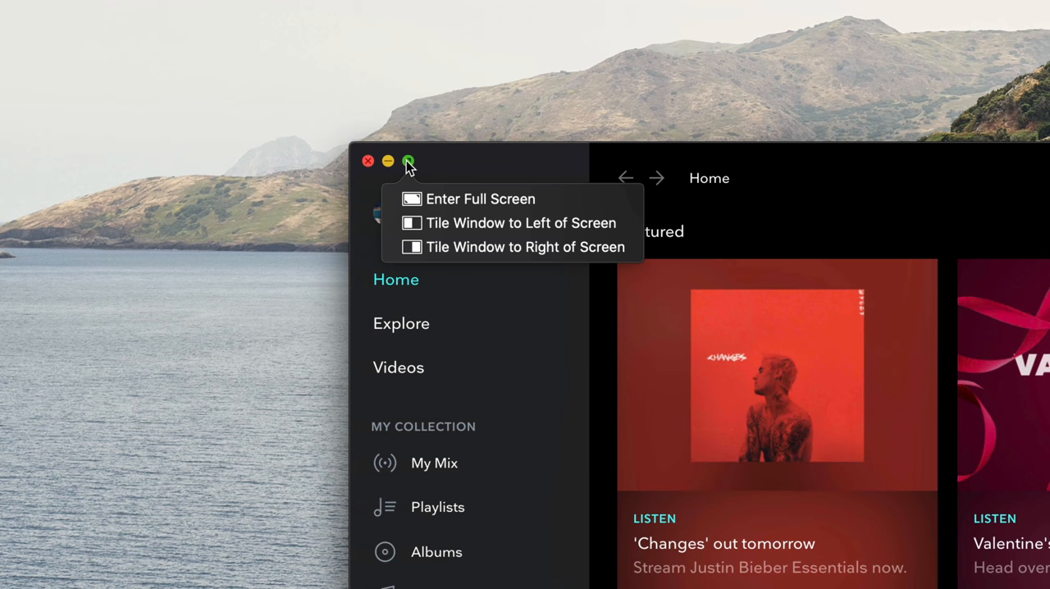
mouse_move(442, 247)
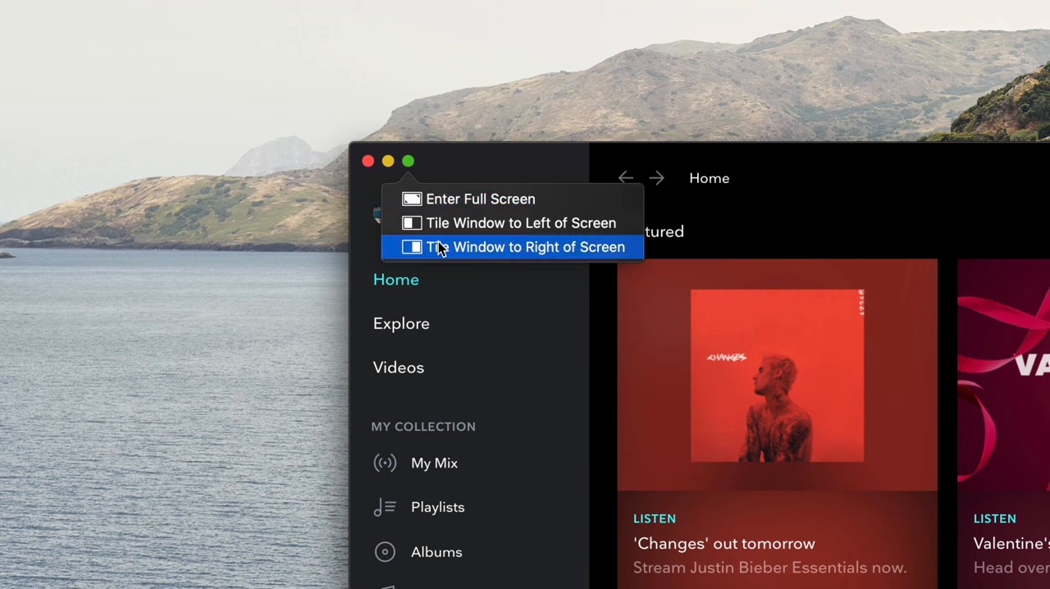
mouse_move(492, 203)
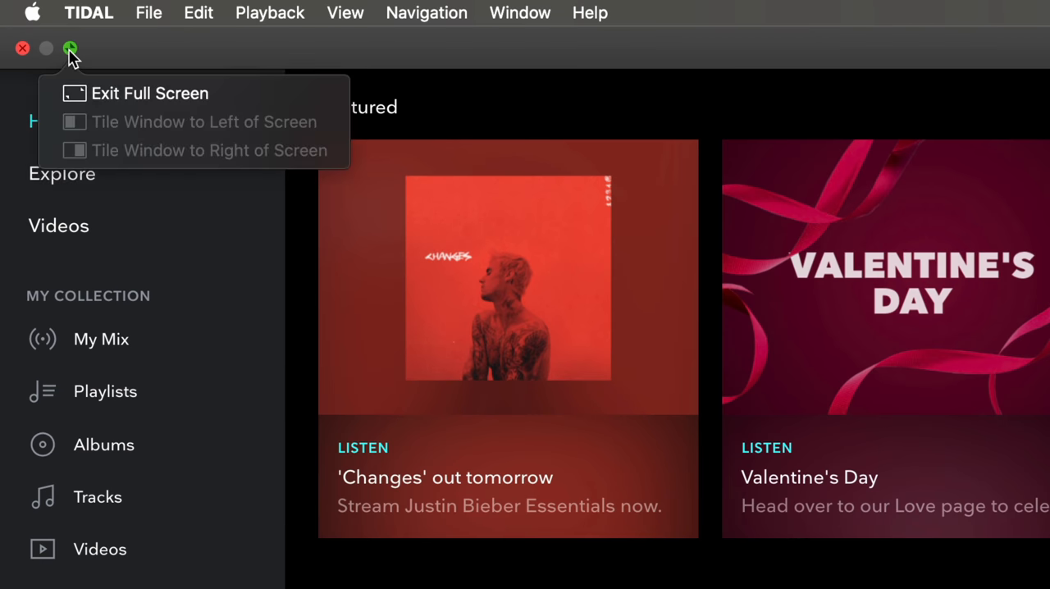
mouse_move(248, 150)
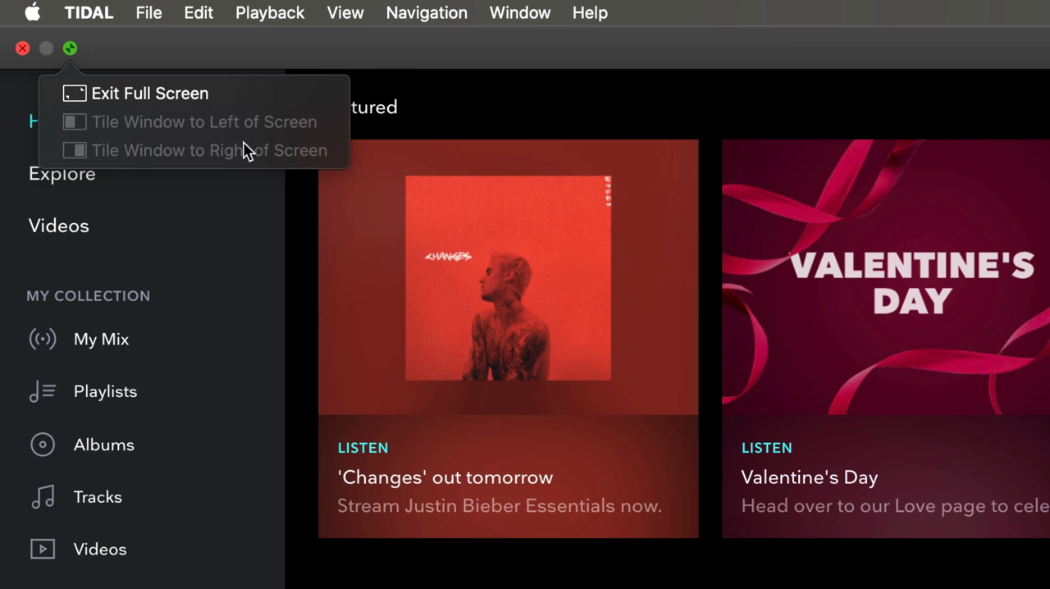
mouse_move(281, 158)
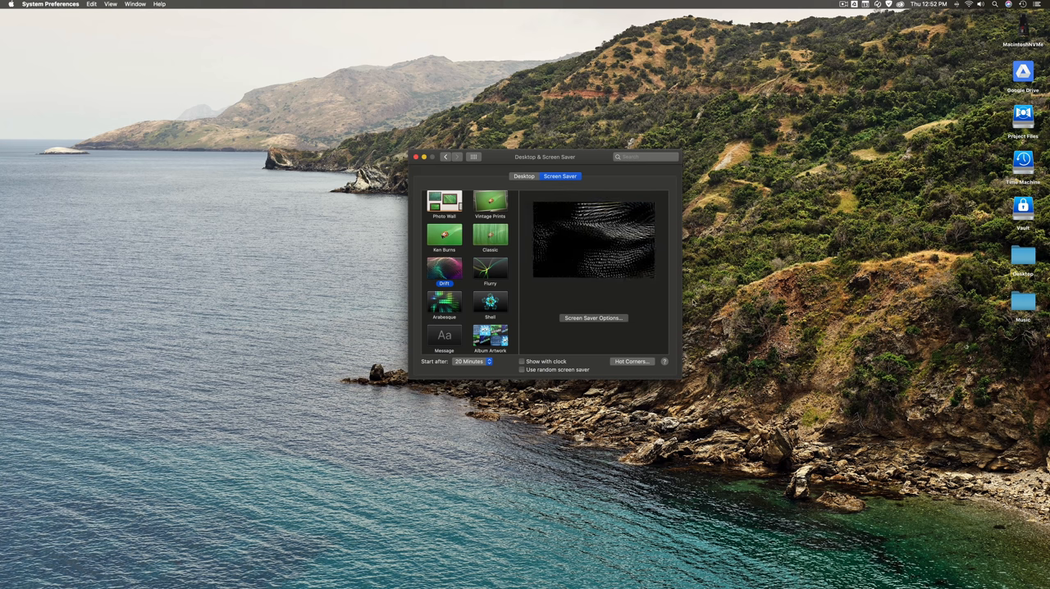
Open the Hot Corners settings in Desktop & Screen Saver
click(632, 361)
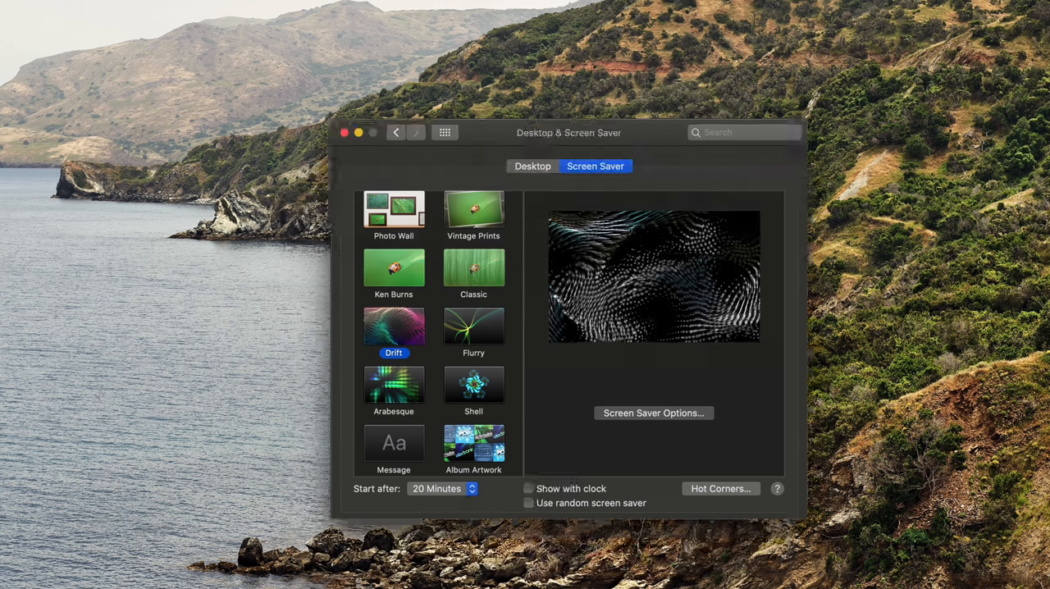
drag(568, 132, 543, 176)
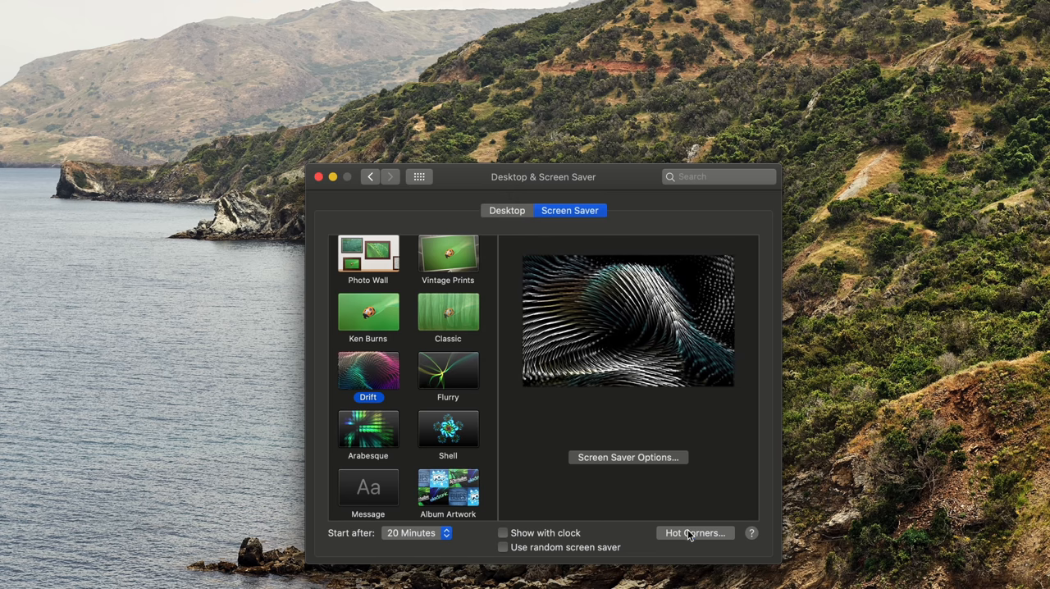
click(694, 532)
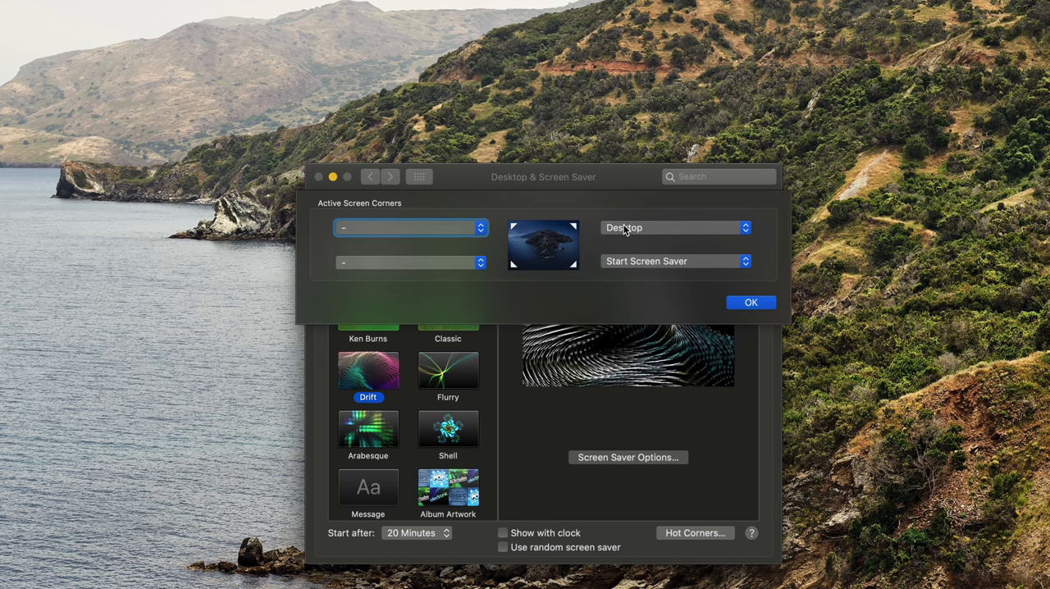
Set the top-right hot corner to '-' and confirm with OK
click(672, 227)
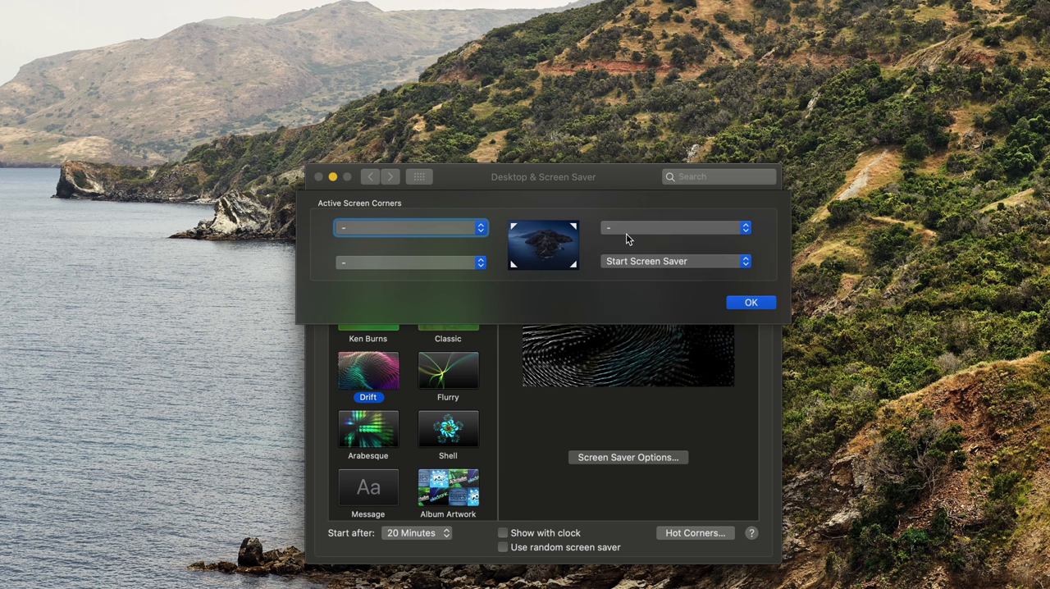
click(673, 227)
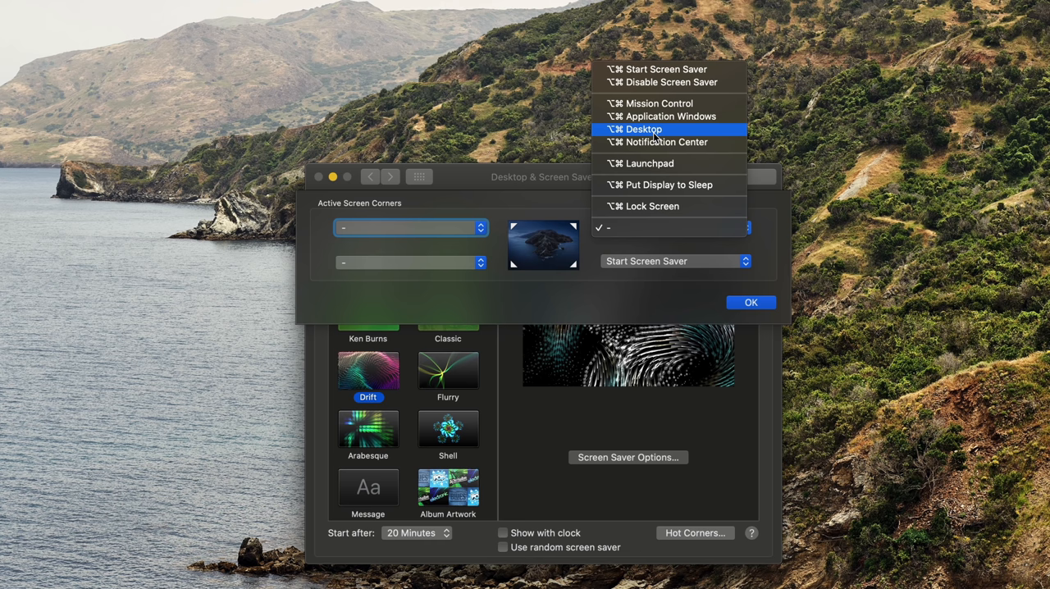
click(644, 129)
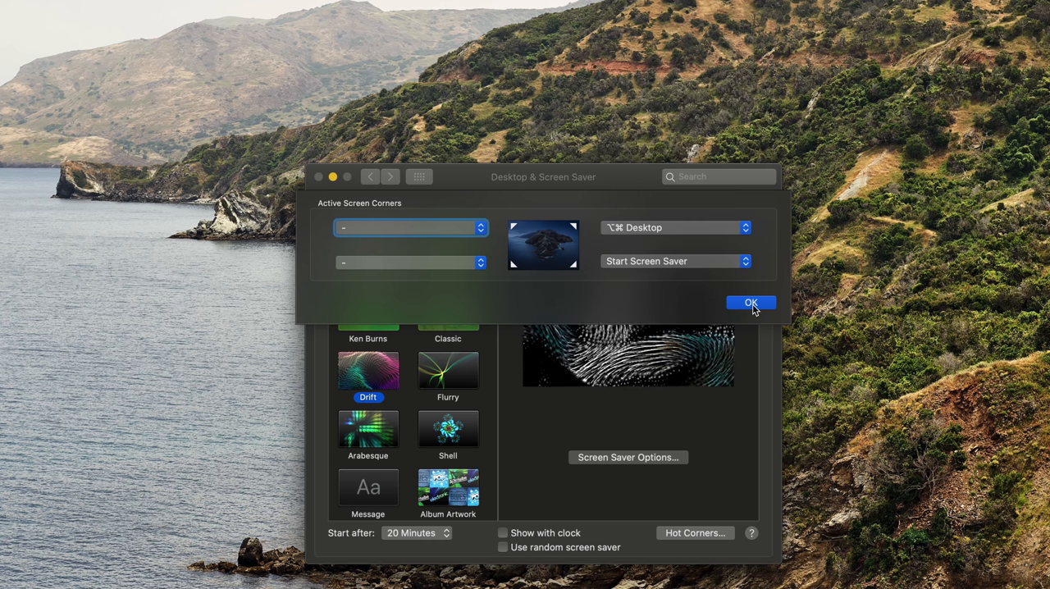
click(749, 303)
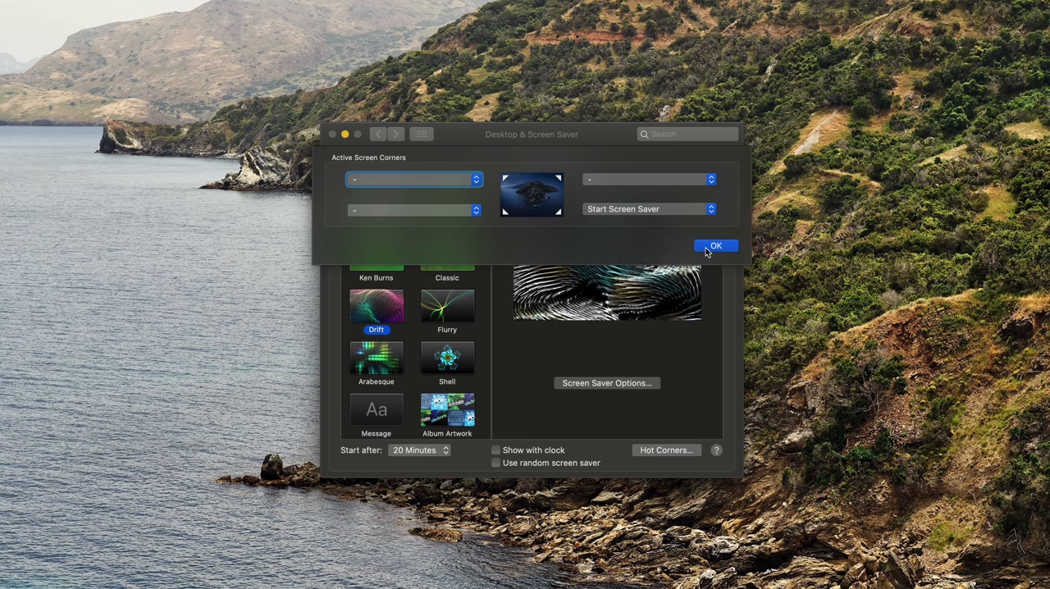
click(648, 178)
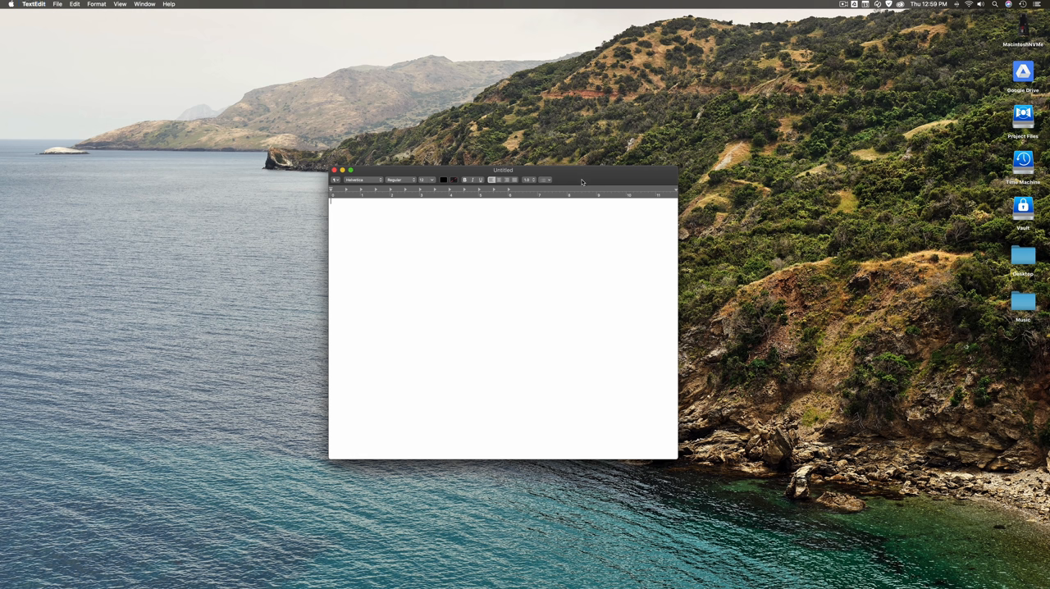
Reveal the Dock beside the blank TextEdit document and switch to Safari
drag(503, 170, 771, 155)
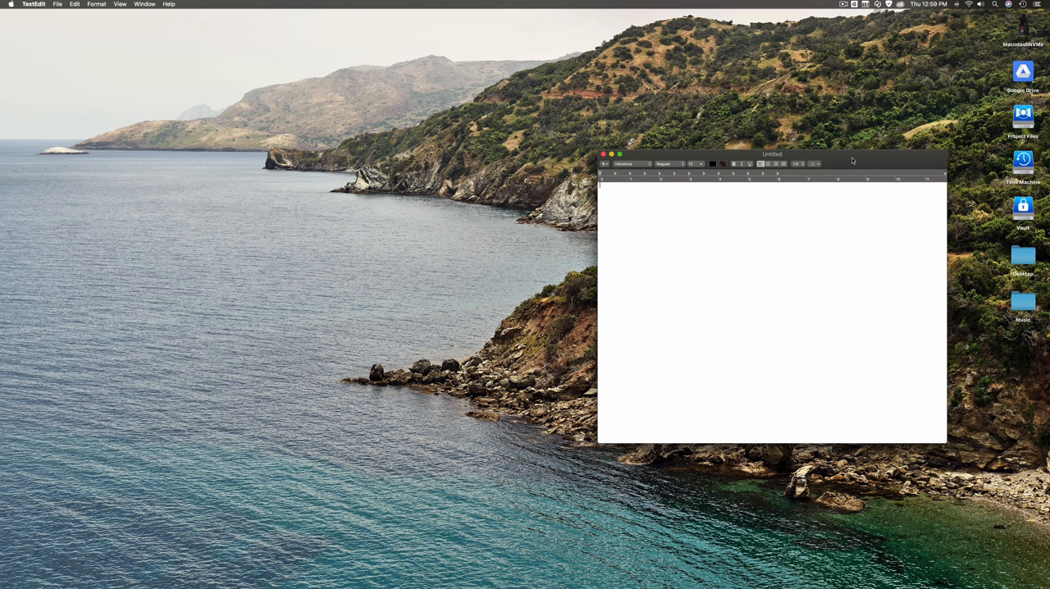
mouse_move(12, 198)
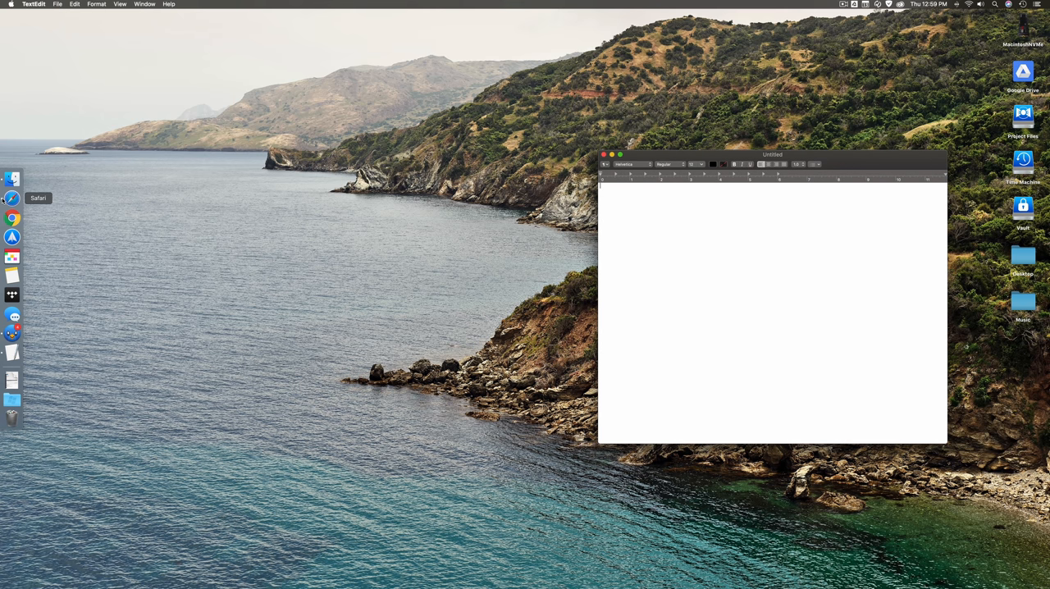
click(12, 199)
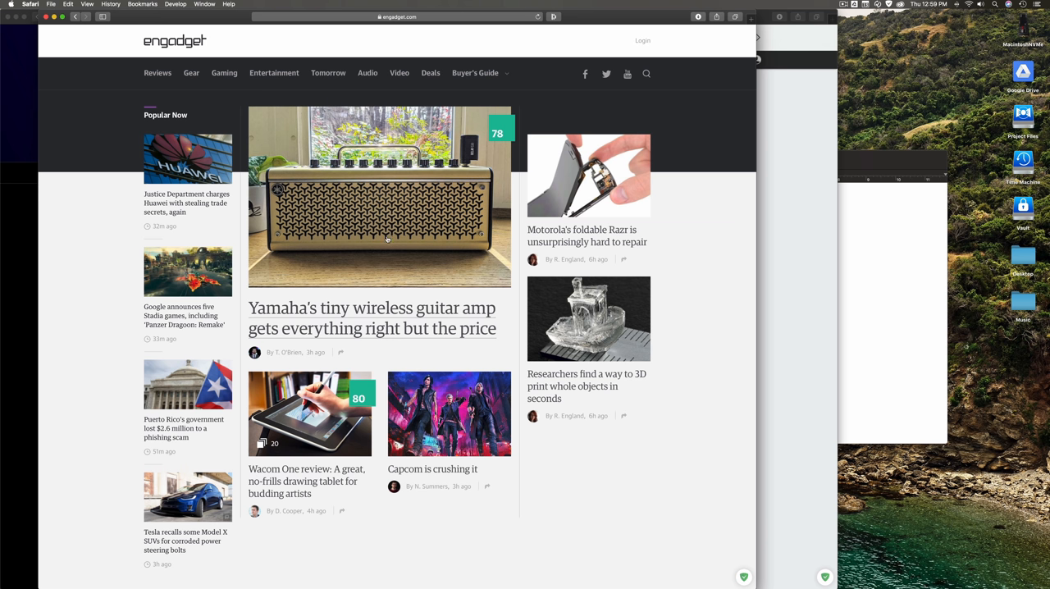
mouse_move(402, 285)
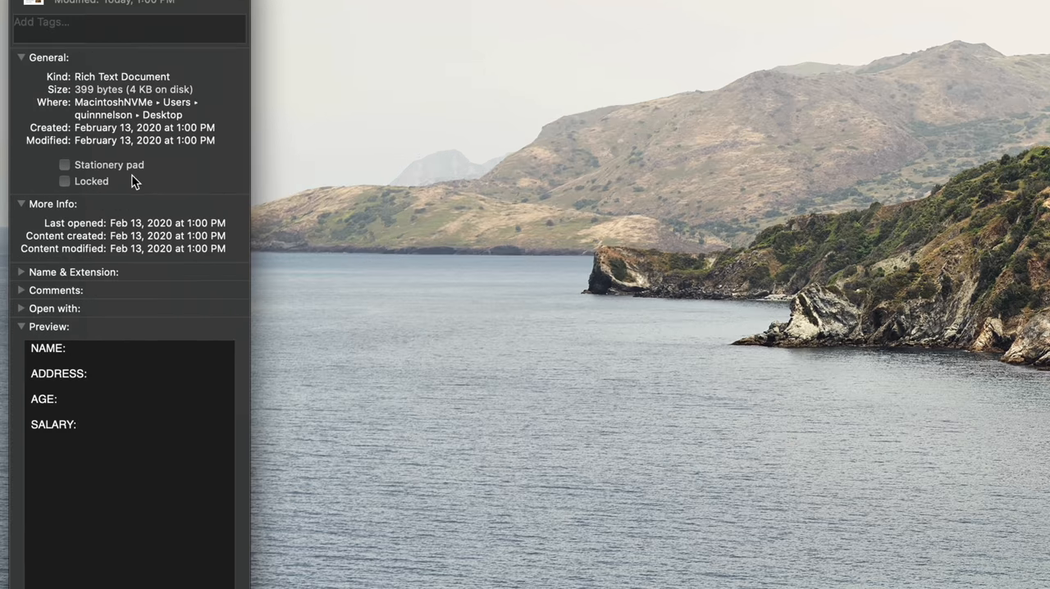
Tick Stationery pad in the Example document's Get Info panel
click(65, 165)
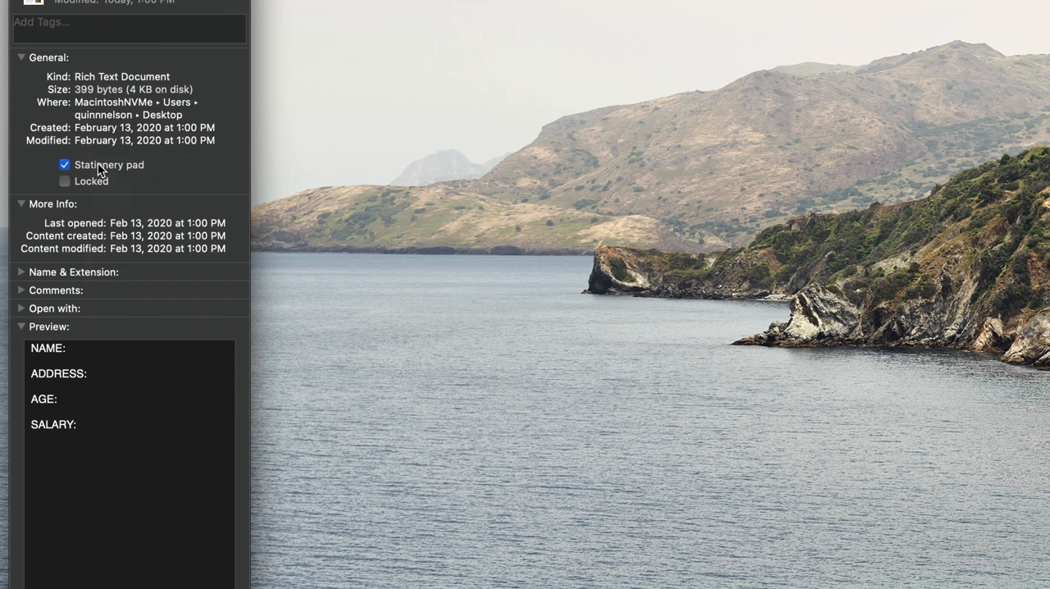
mouse_move(128, 172)
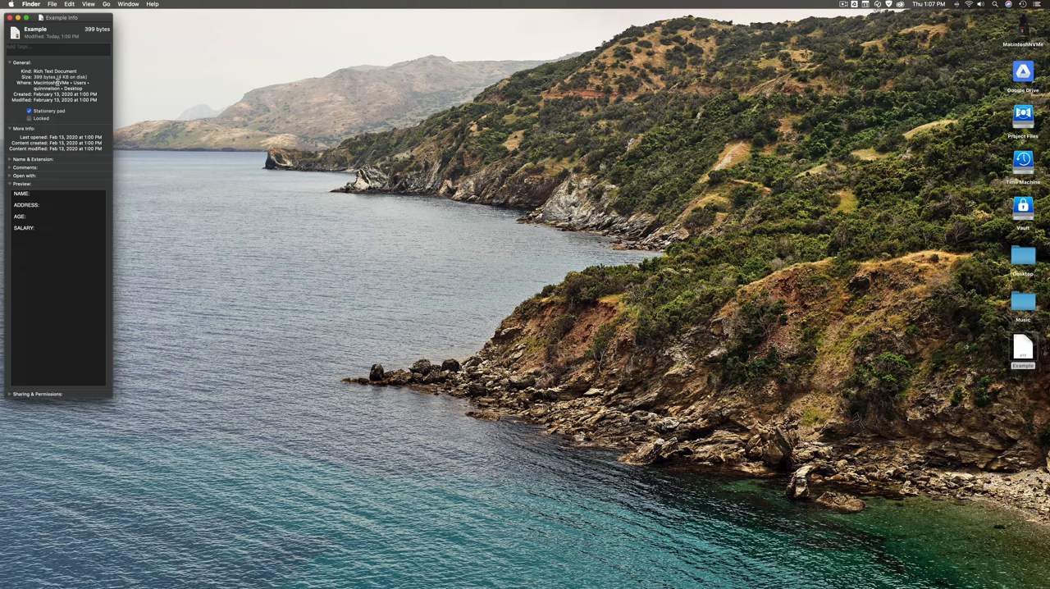
Close the Info window and open the Example template as a new copy
click(8, 17)
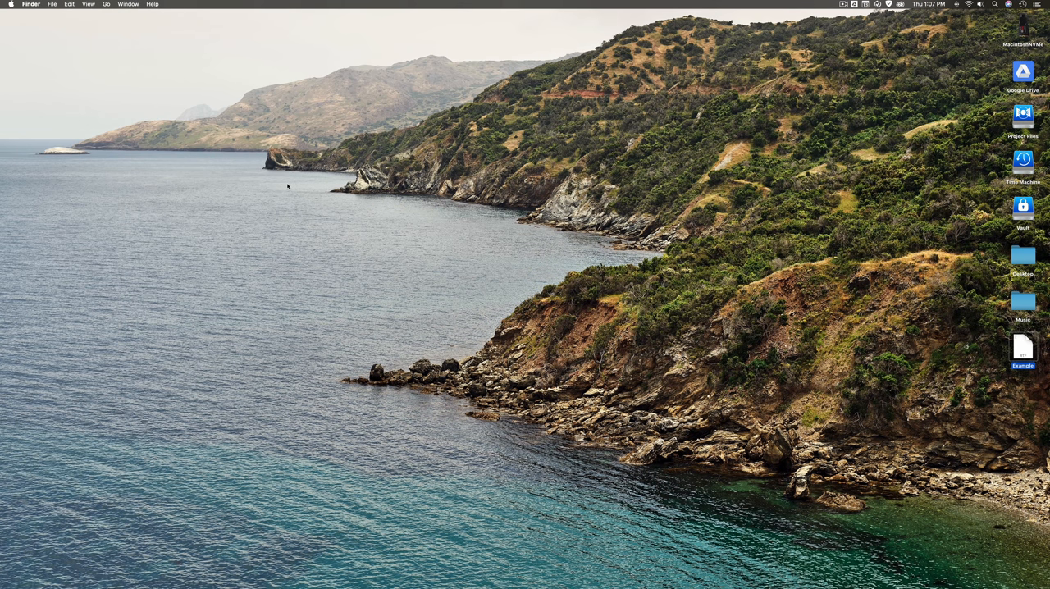
mouse_move(302, 191)
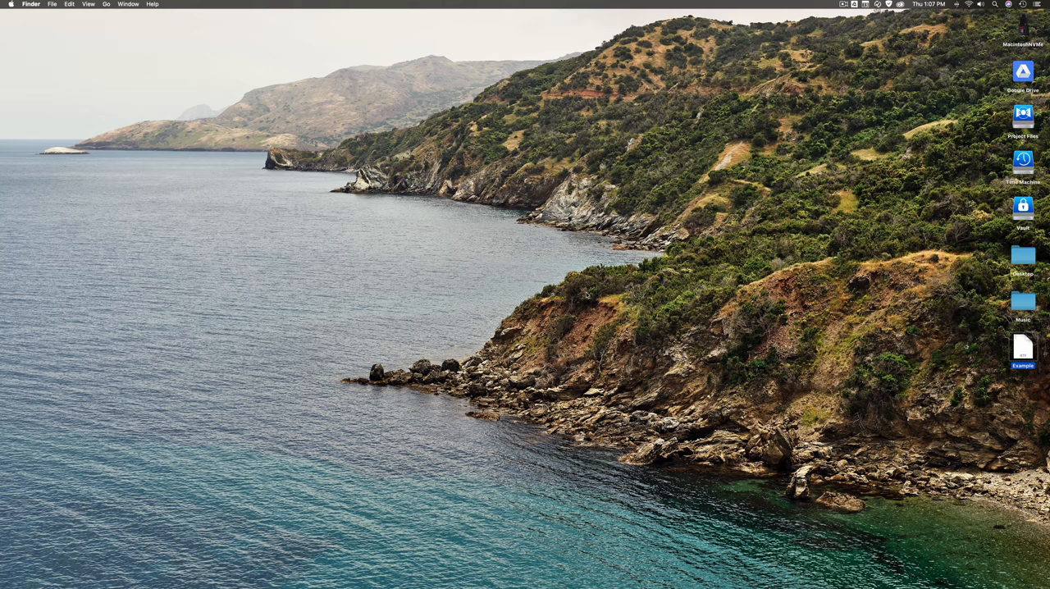
click(1023, 344)
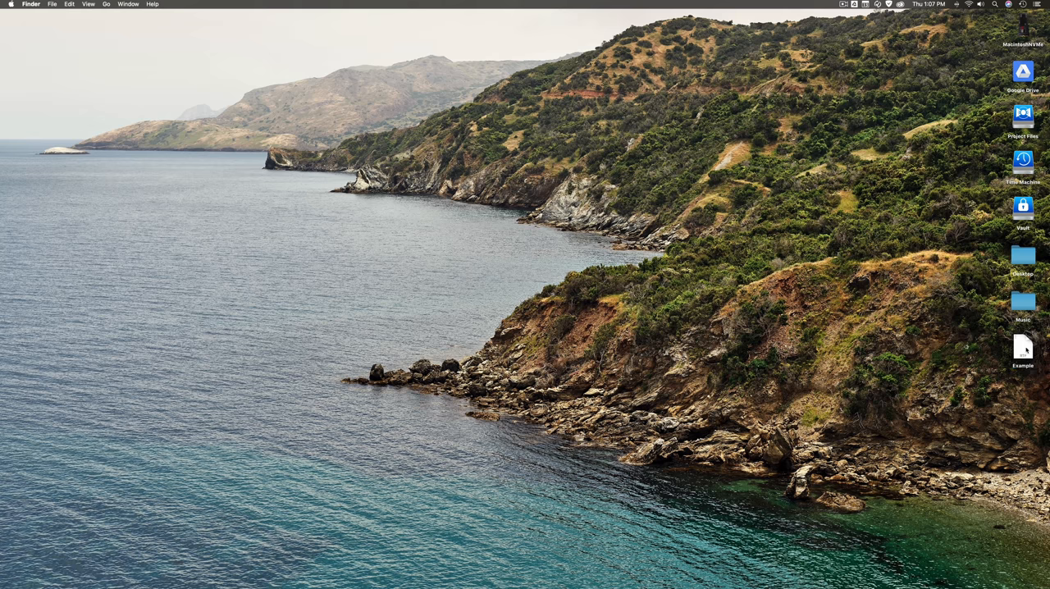
double_click(1021, 346)
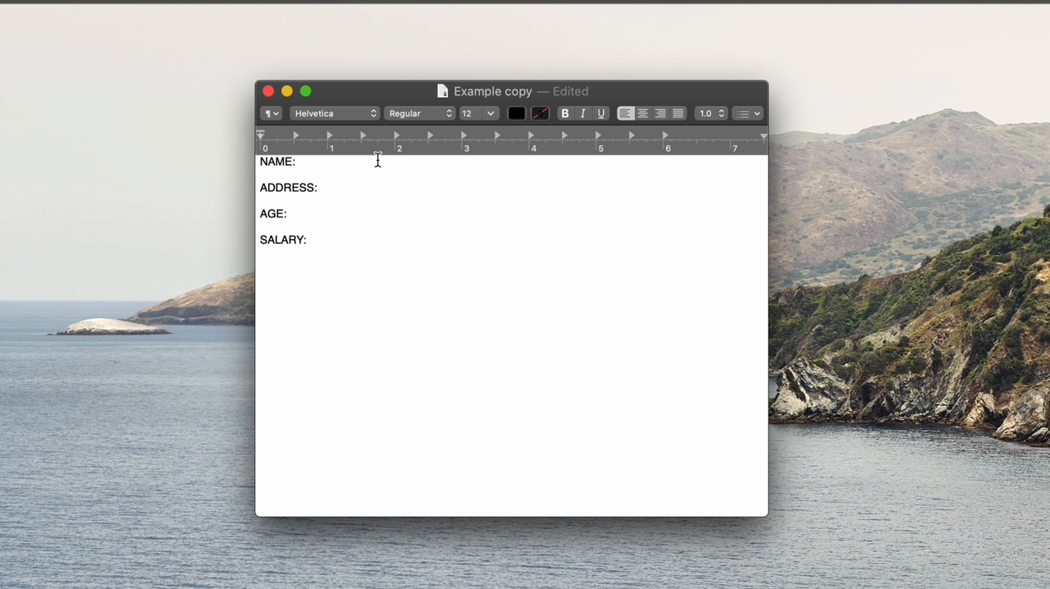
View the Example copy's NAME, ADDRESS, AGE and SALARY fields, then close it
click(300, 162)
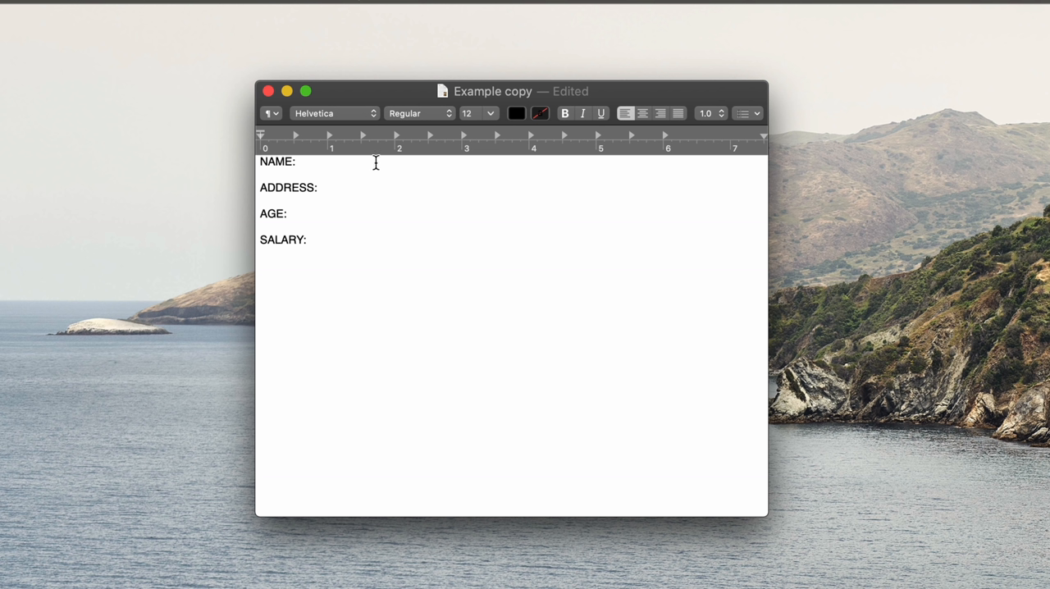
click(299, 162)
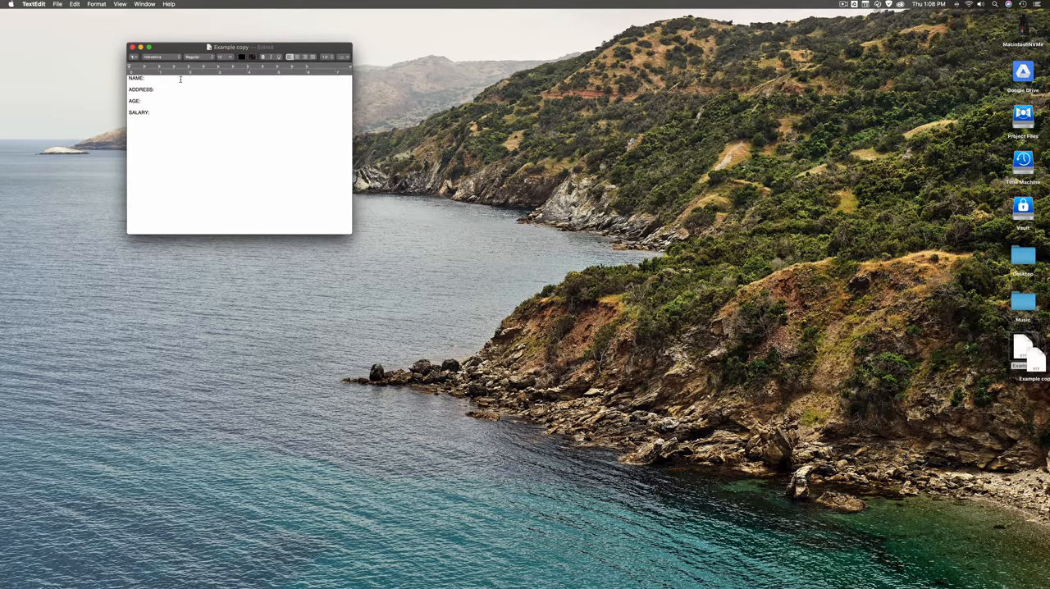
click(131, 46)
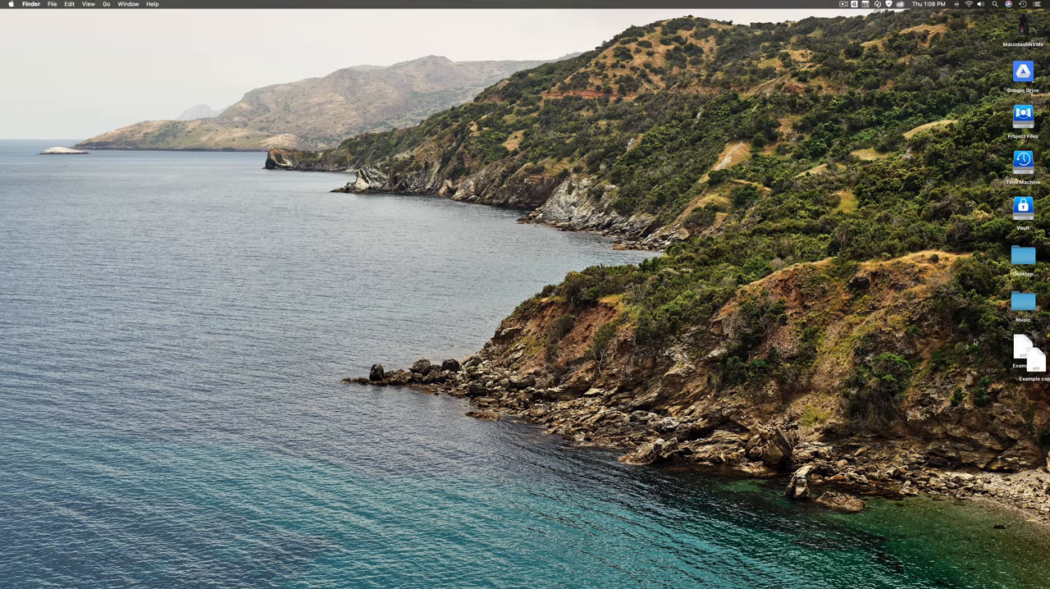
click(1023, 350)
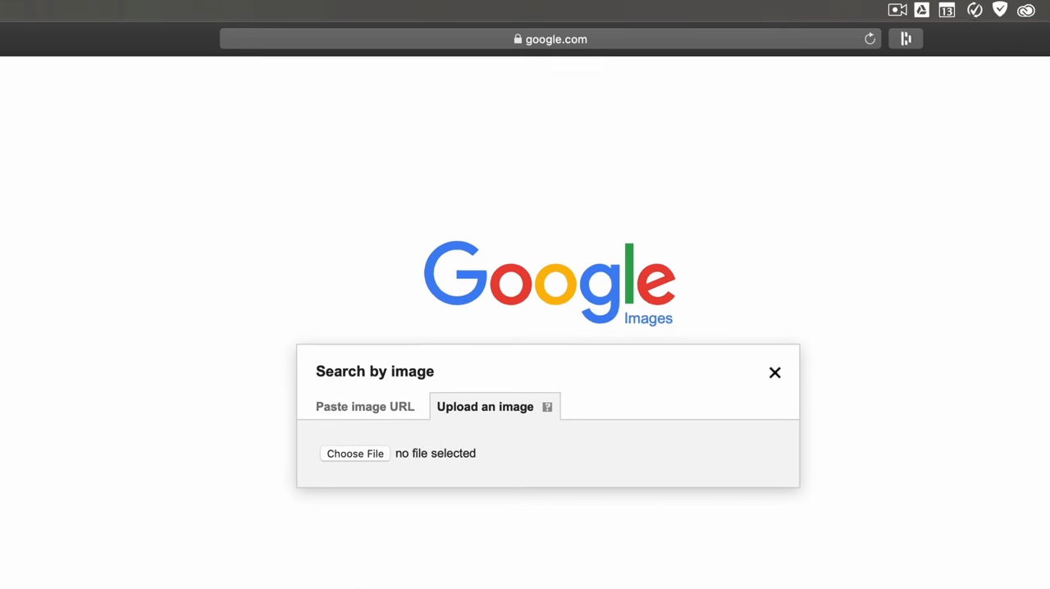
mouse_move(441, 452)
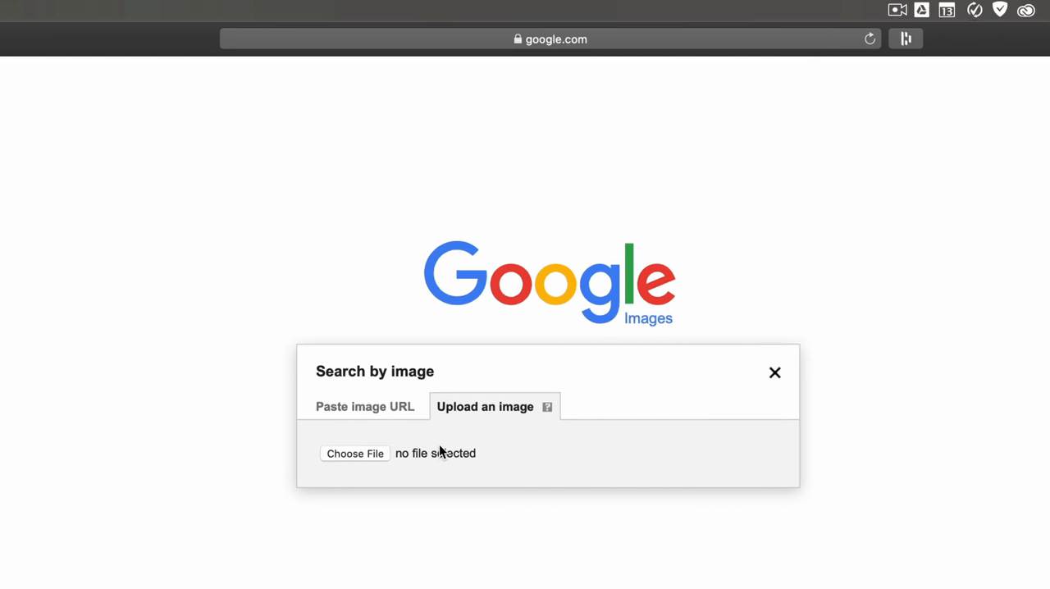
Choose ltofinal.jpg from the LTO Tape folder as the upload image
click(354, 453)
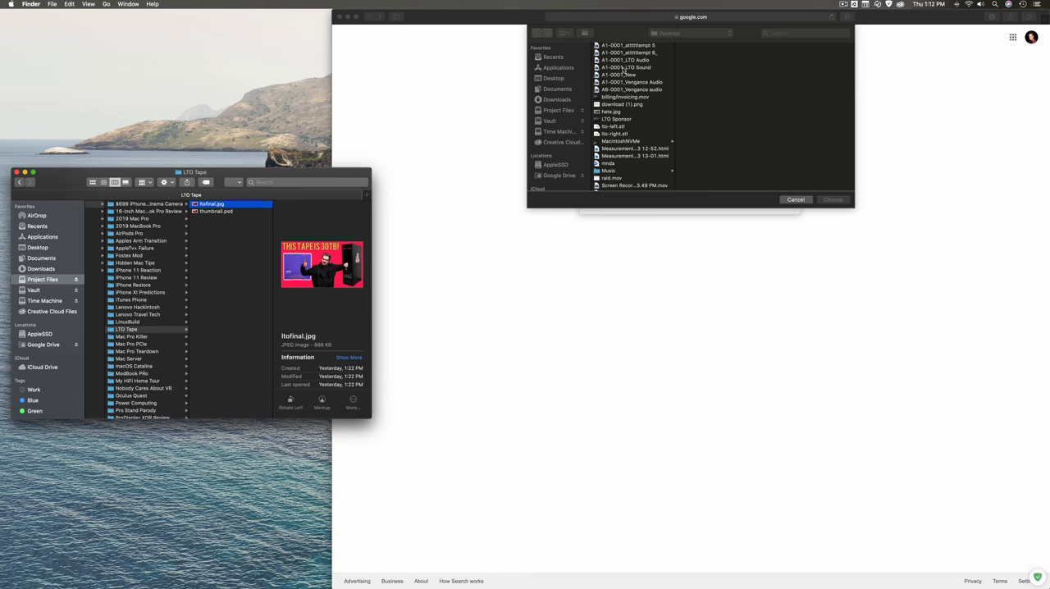
mouse_move(383, 155)
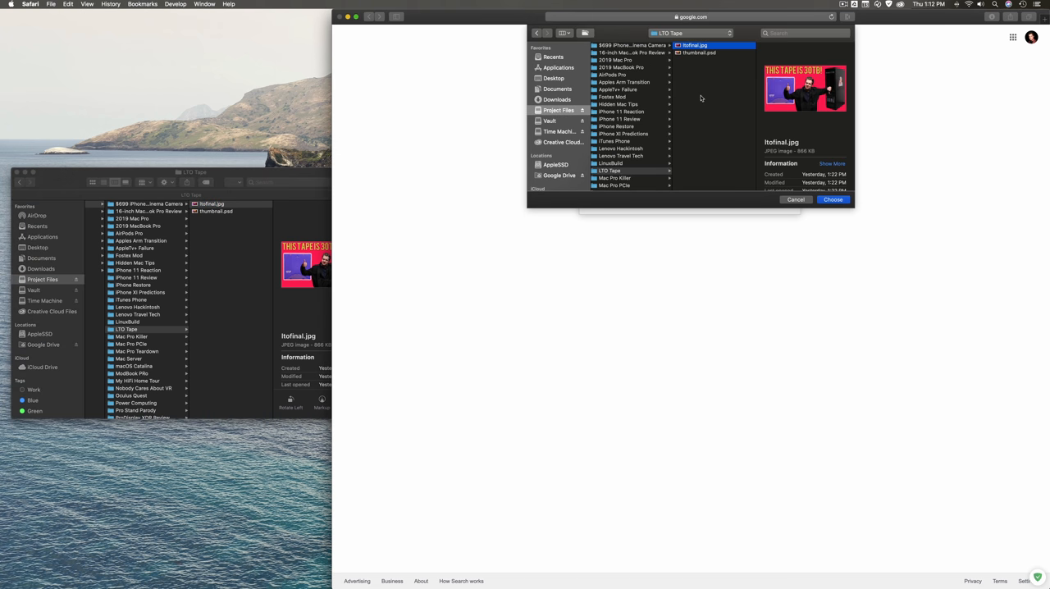
mouse_move(205, 210)
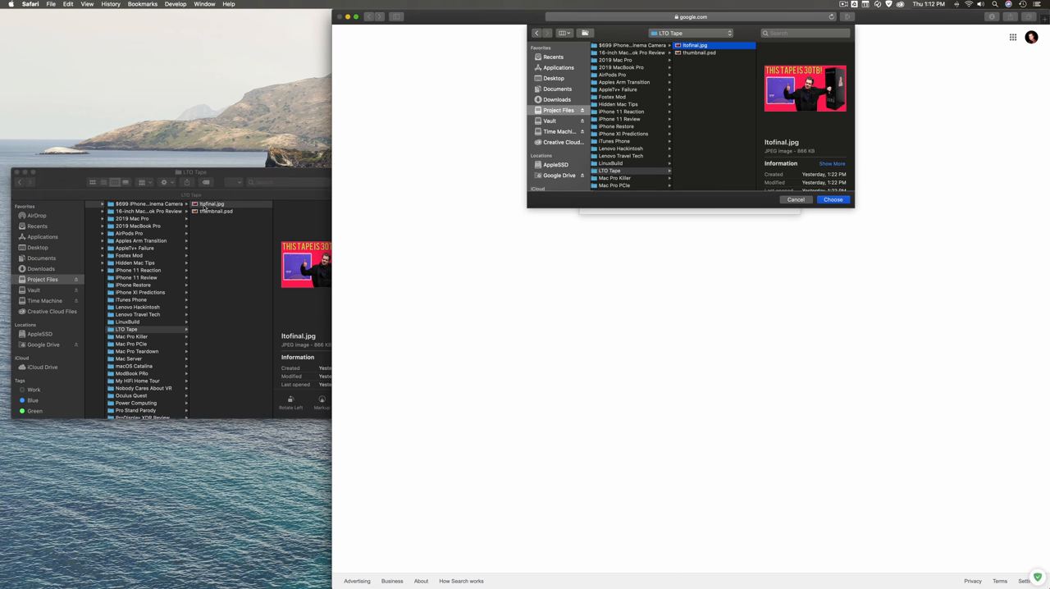
click(217, 204)
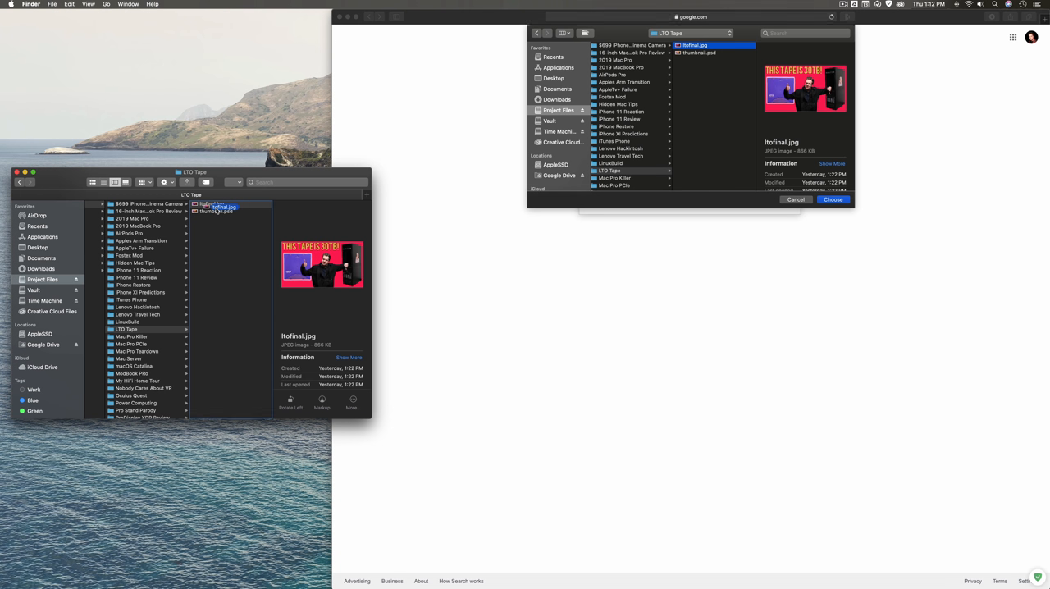
click(212, 203)
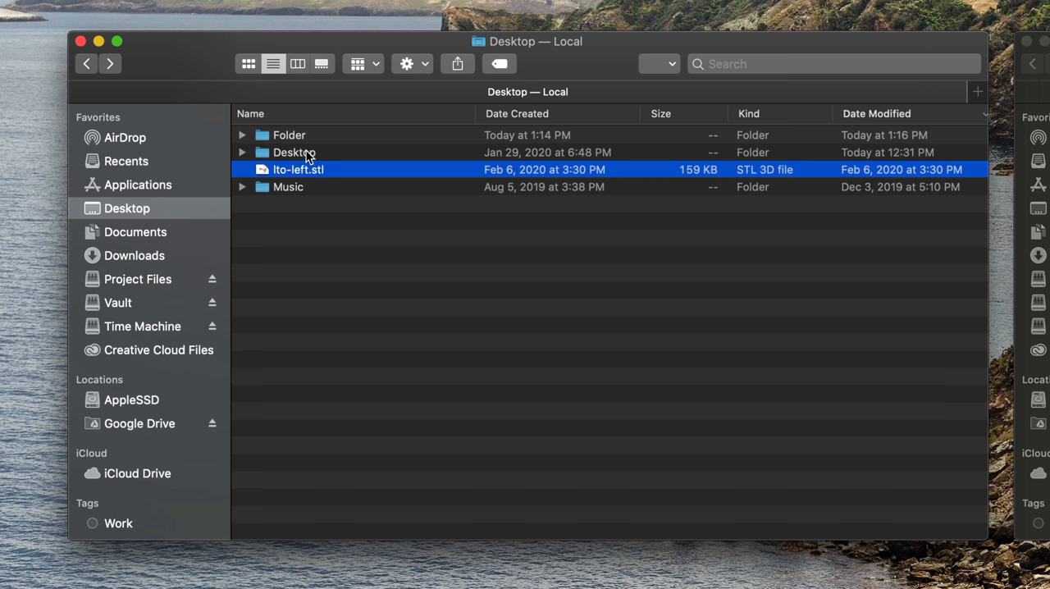
Move lto-left.stl from Desktop — Local into Folder, then check Folder and return
double_click(289, 135)
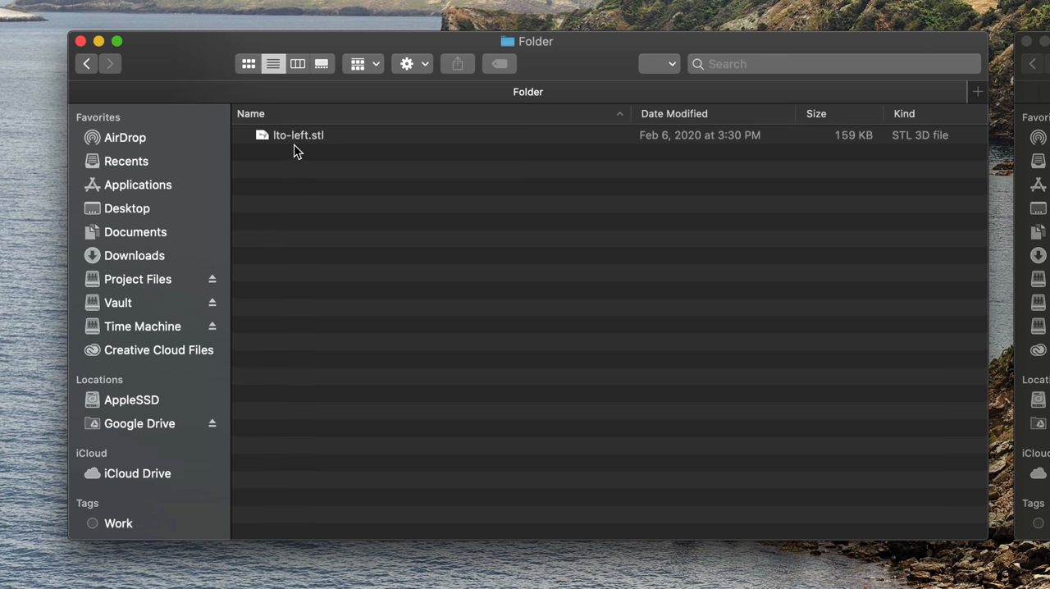
click(127, 208)
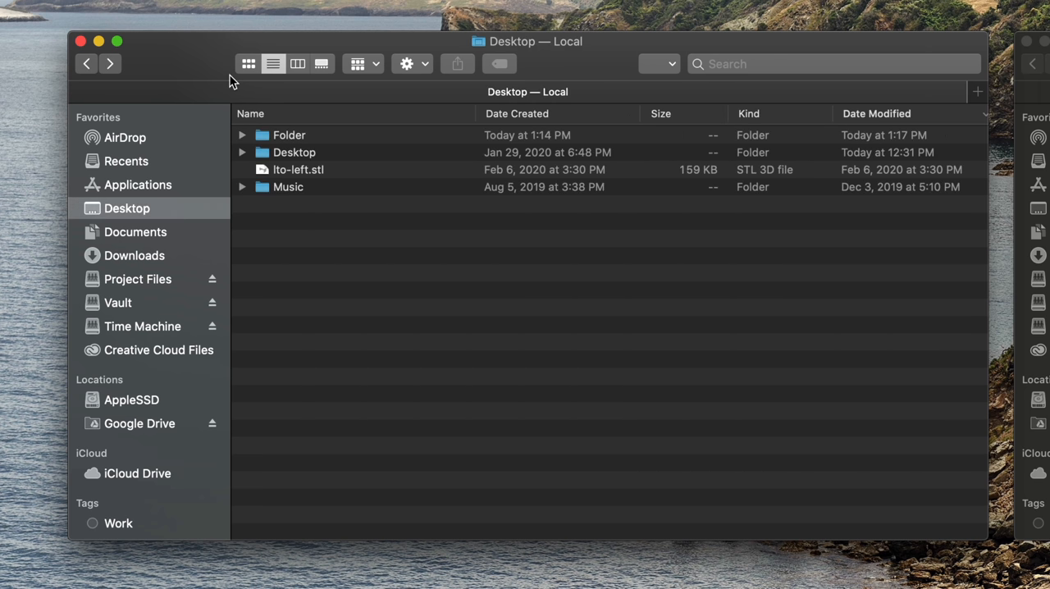
click(298, 170)
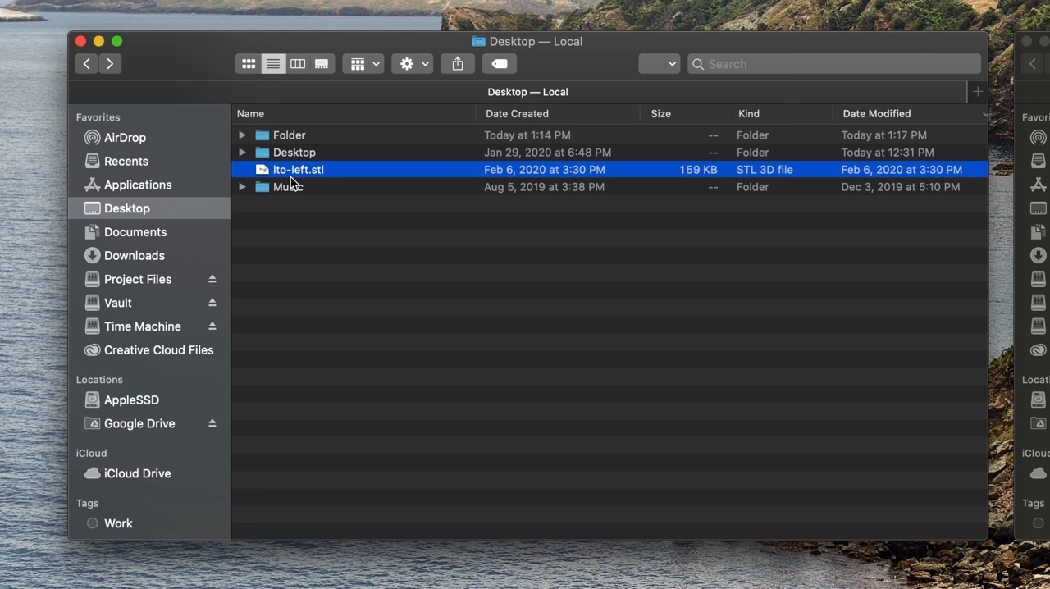
click(288, 136)
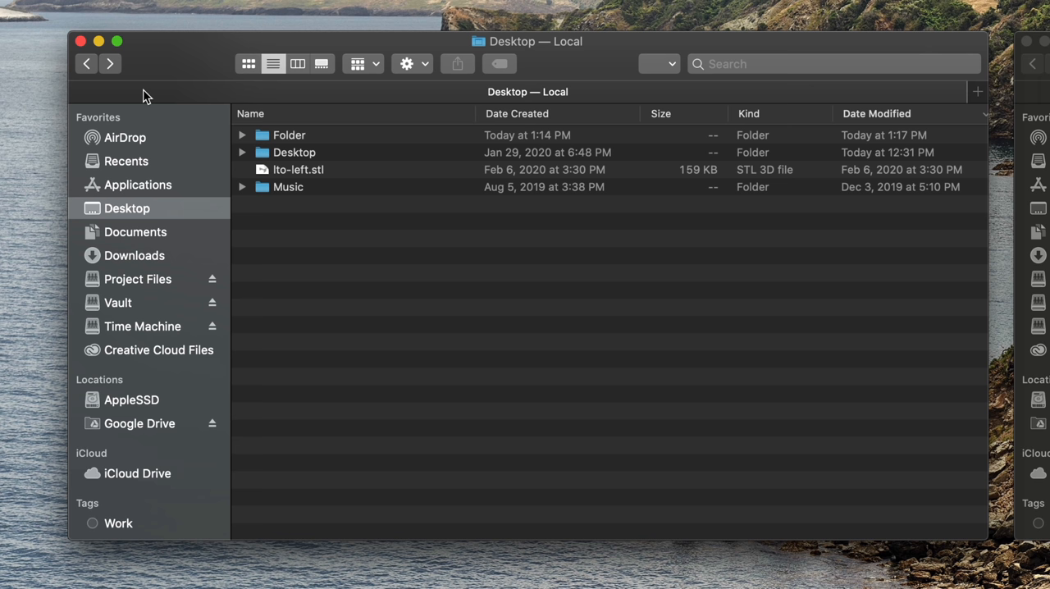
mouse_move(303, 179)
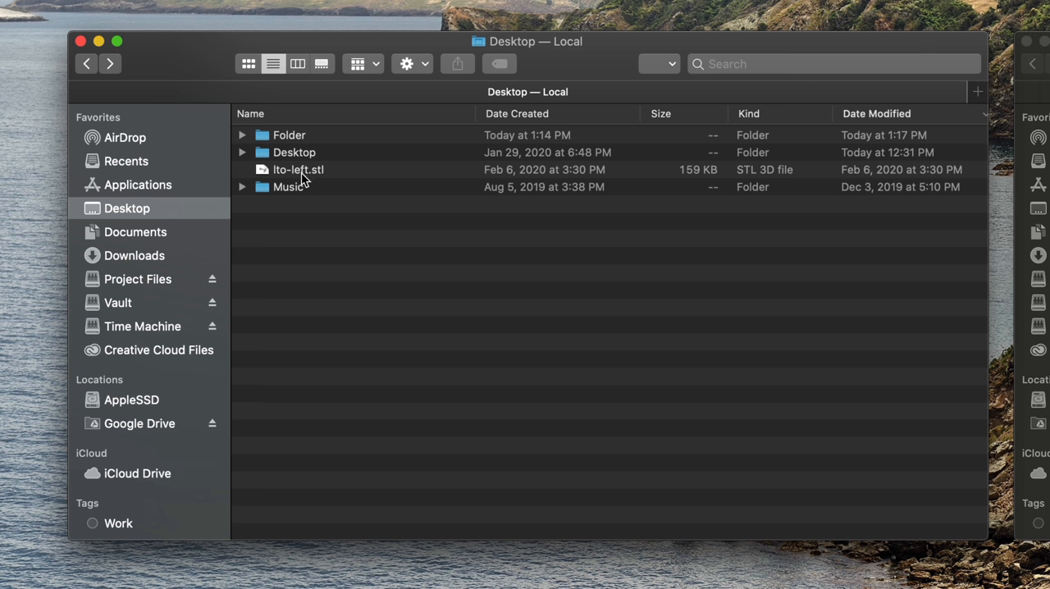
click(297, 169)
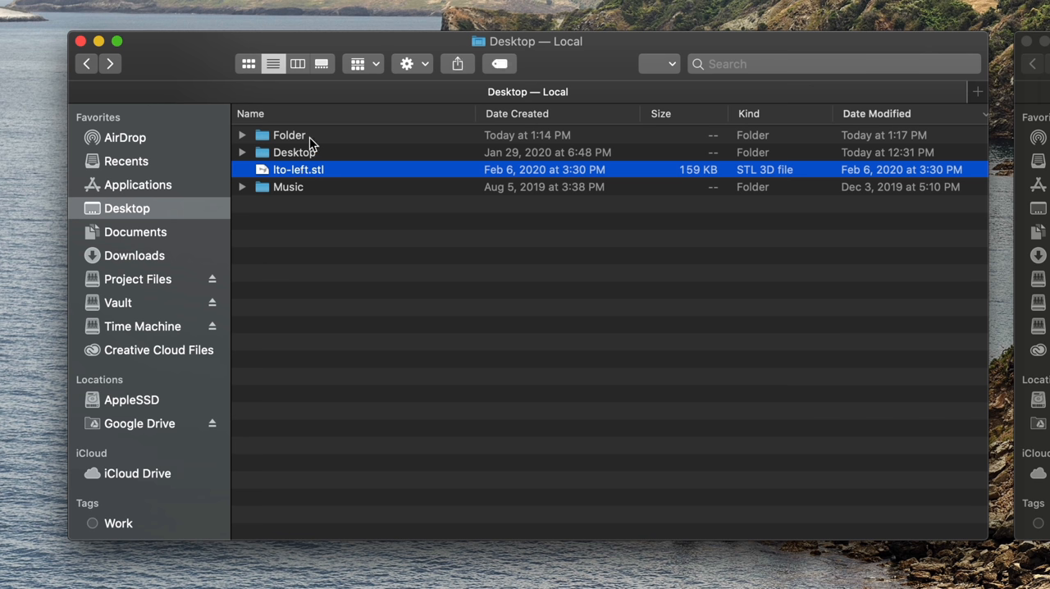
double_click(289, 135)
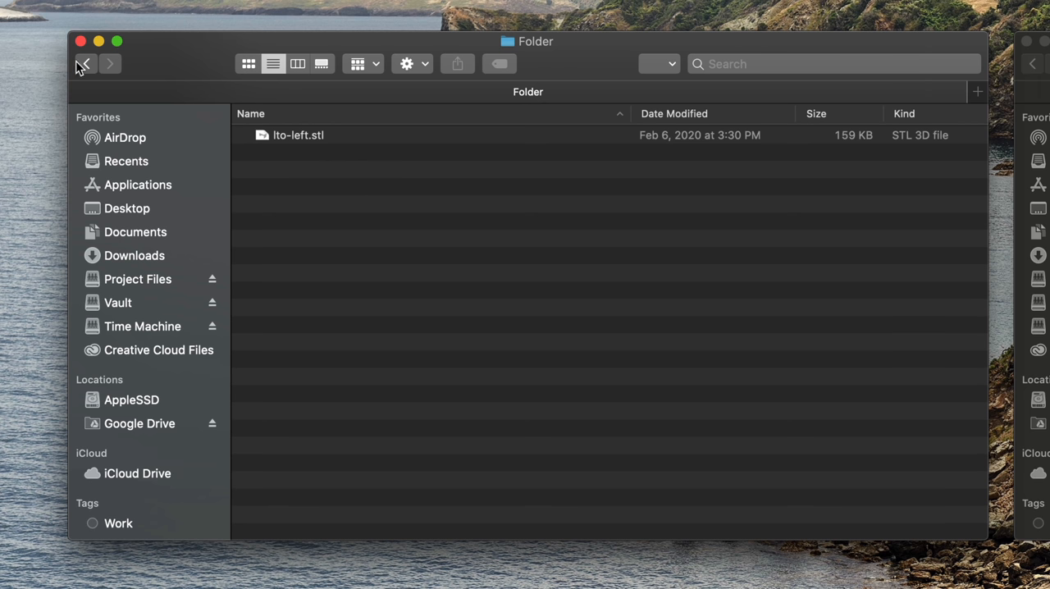
click(127, 208)
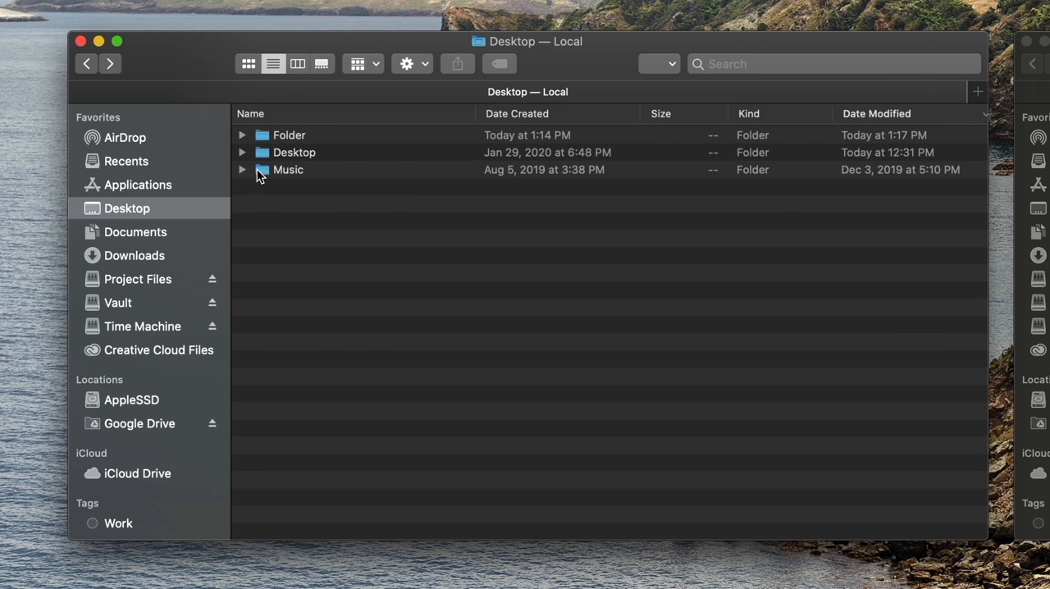
mouse_move(348, 194)
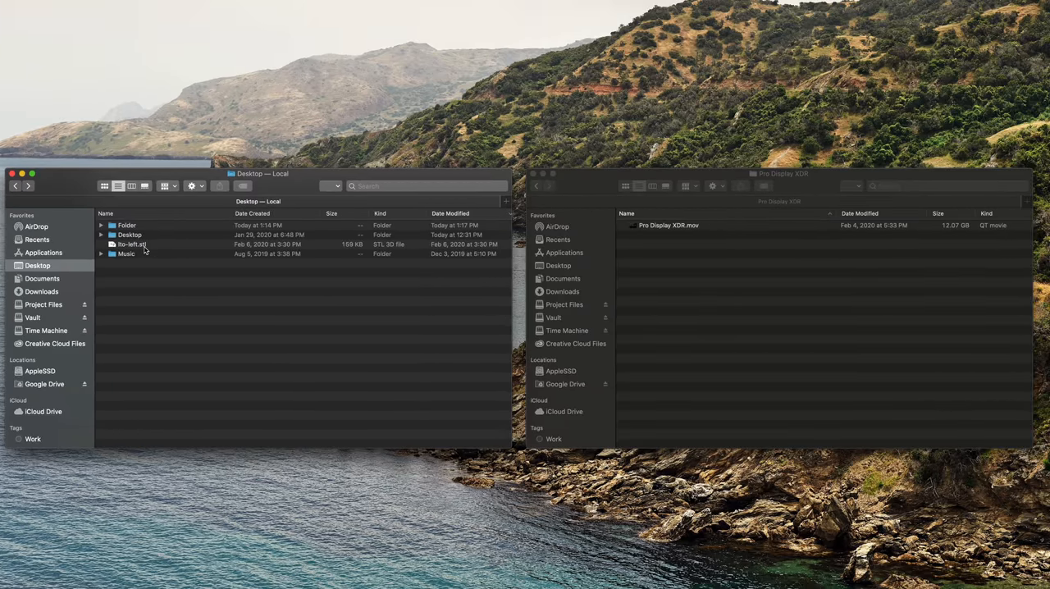
Place the Pro Display XDR Finder window beside the Desktop window
click(779, 173)
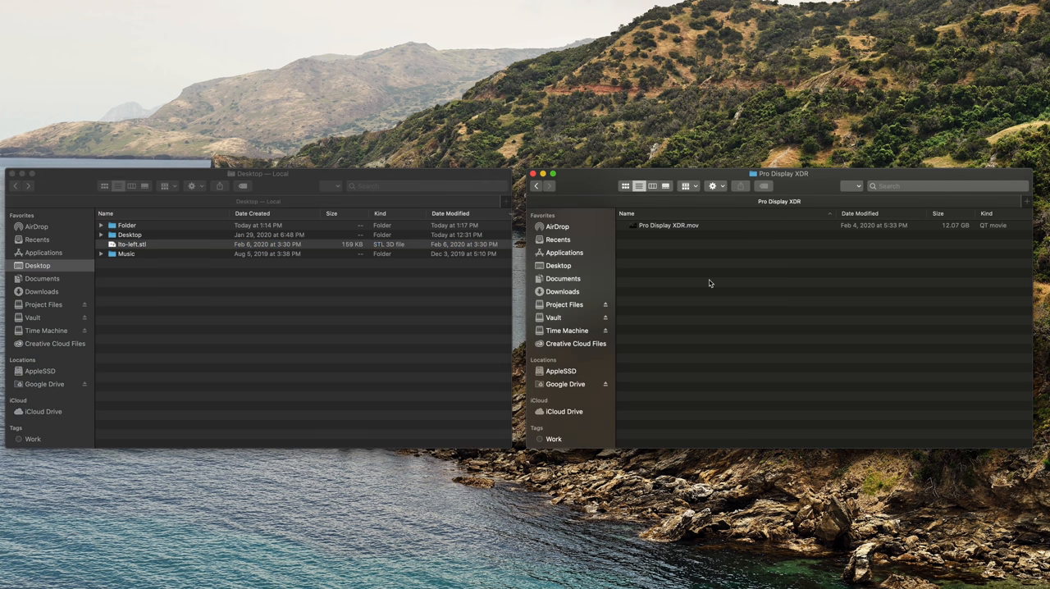
click(131, 244)
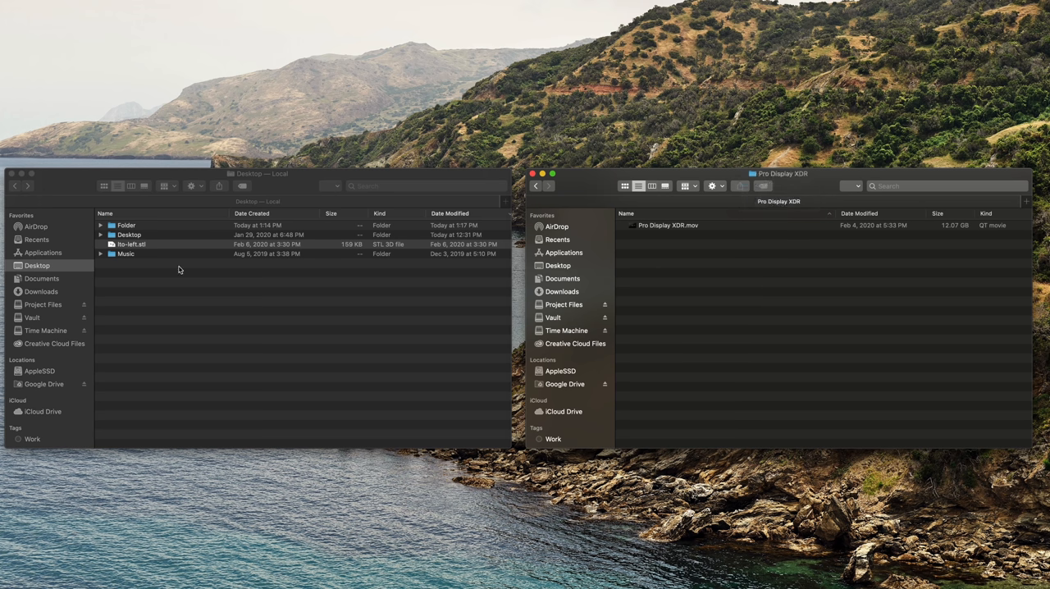
click(131, 244)
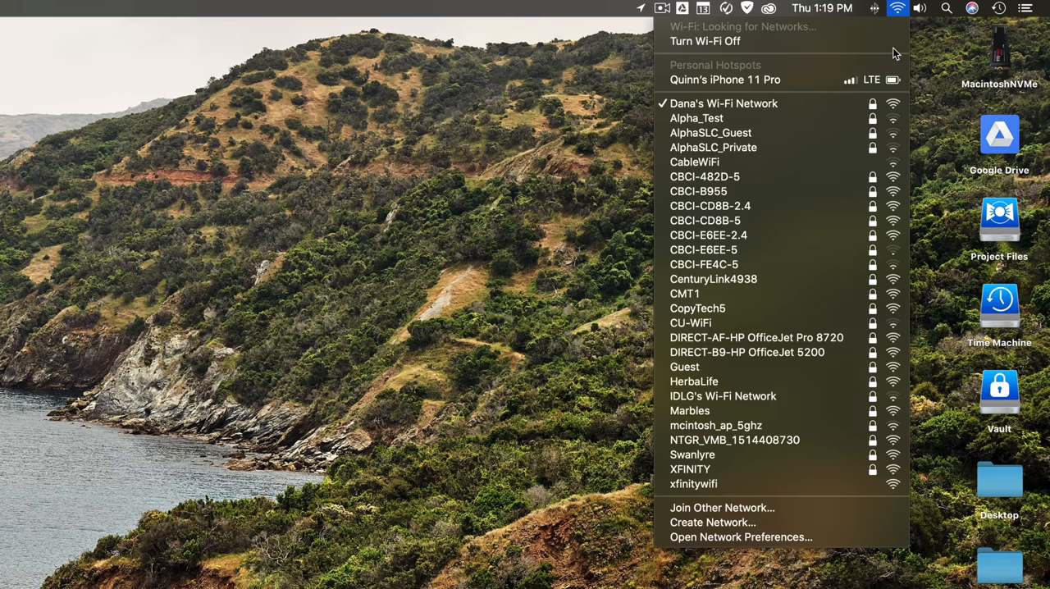
From the detailed Wi-Fi menu, choose Disconnect from Dana's Wi-Fi Network
click(897, 7)
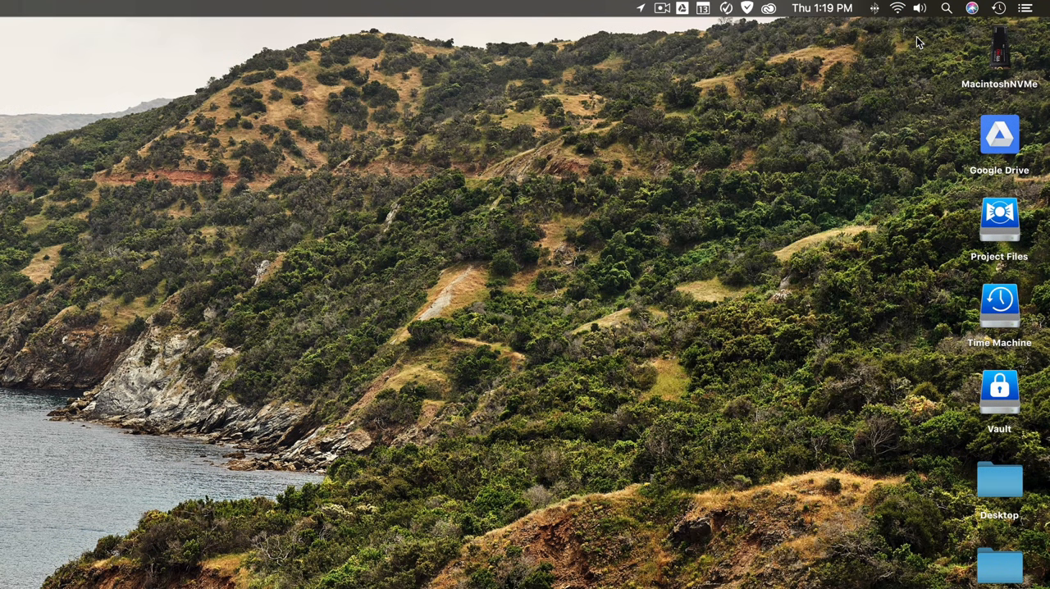
click(896, 7)
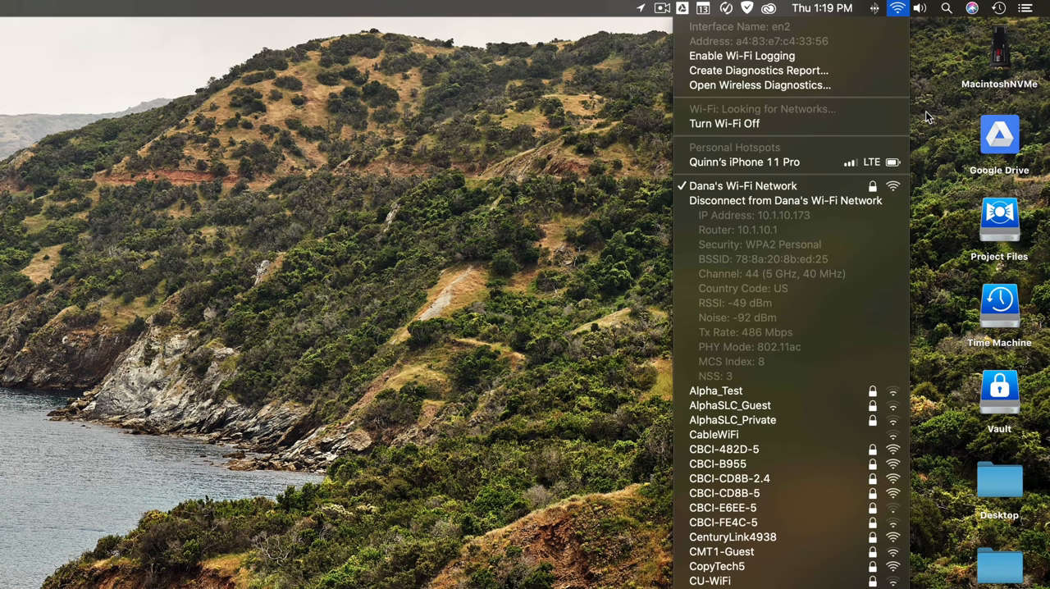
mouse_move(785, 252)
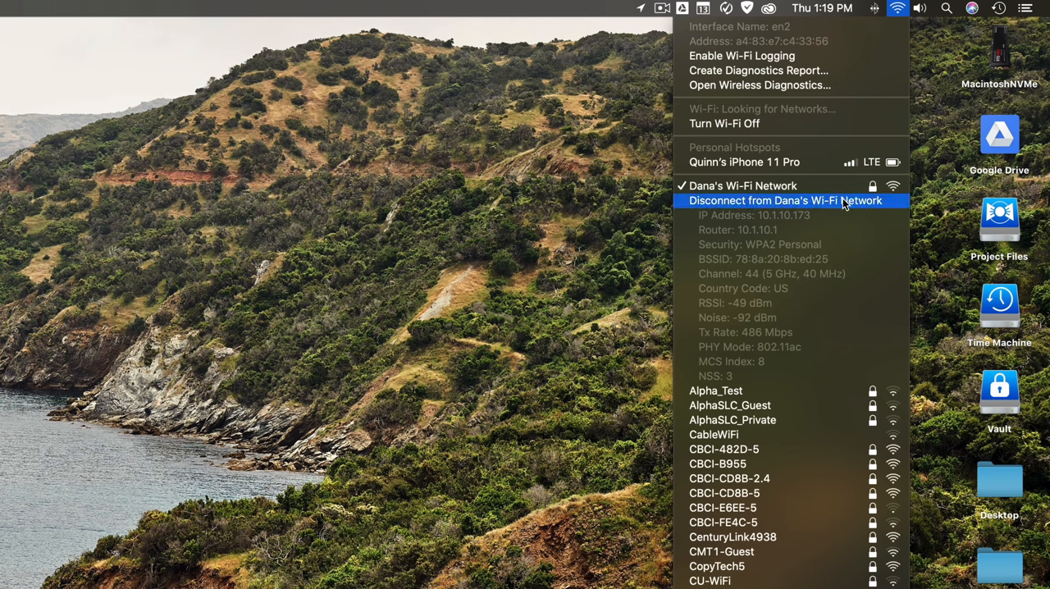
click(785, 200)
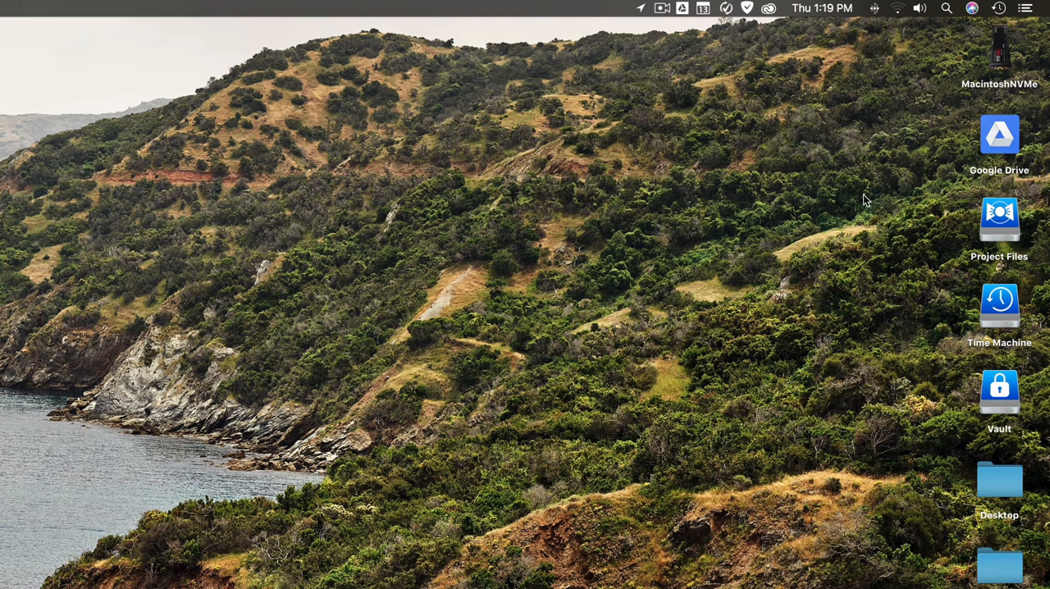
mouse_move(875, 82)
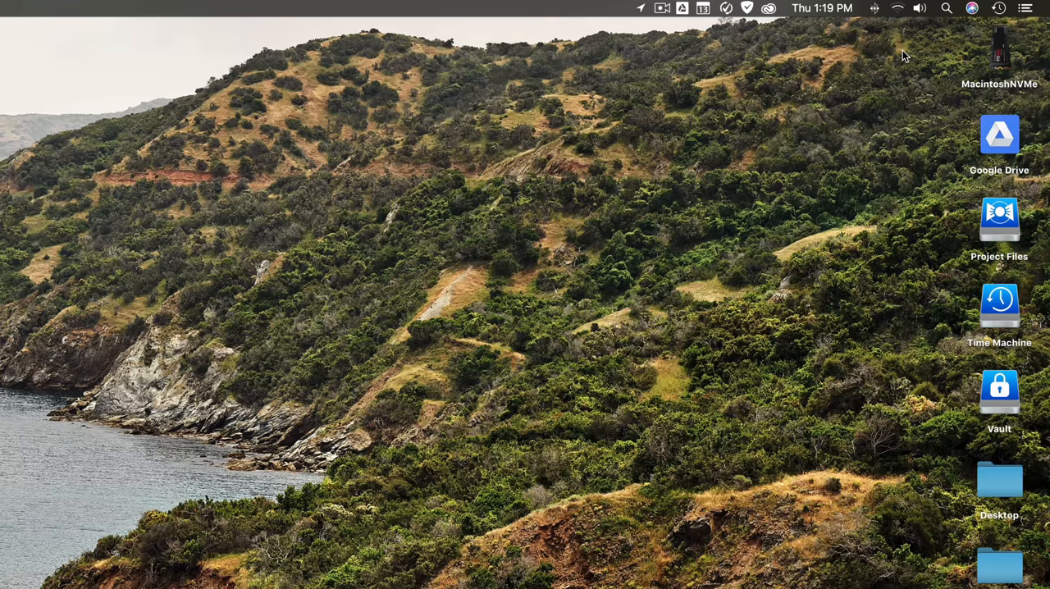
mouse_move(895, 35)
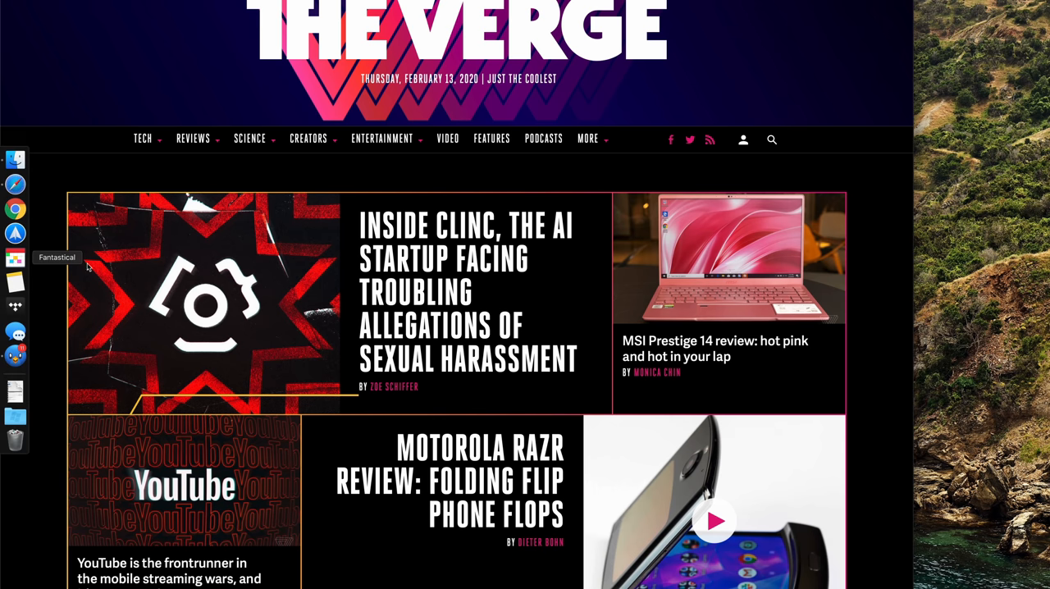
mouse_move(102, 263)
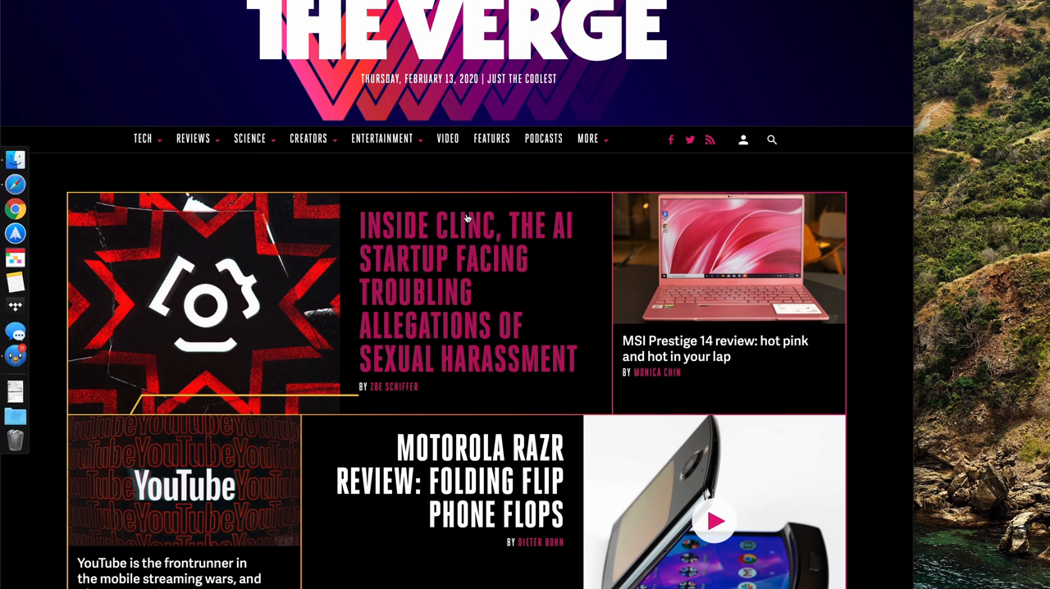
mouse_move(15, 233)
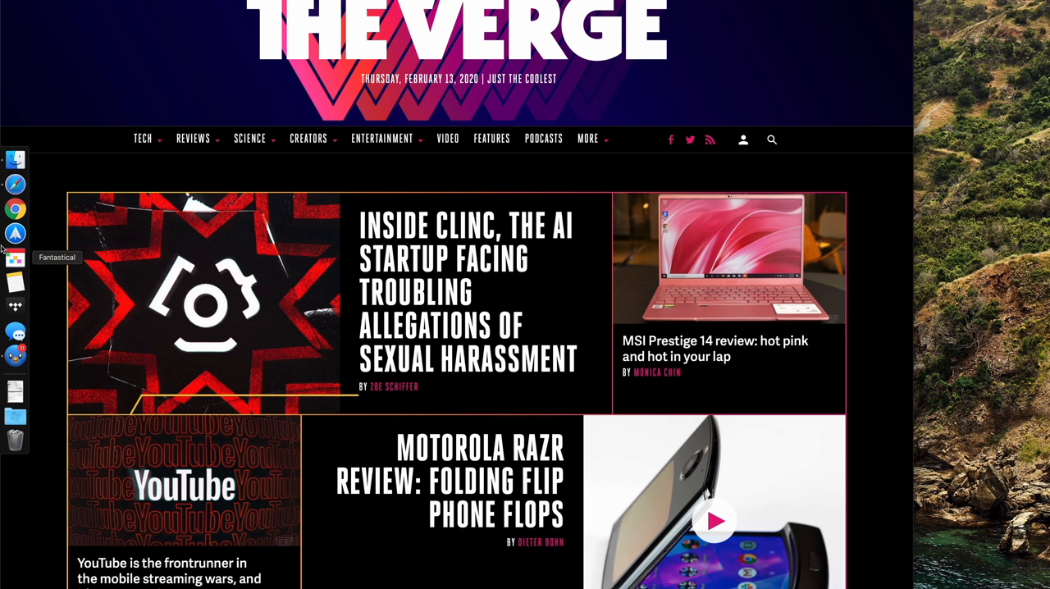
mouse_move(574, 181)
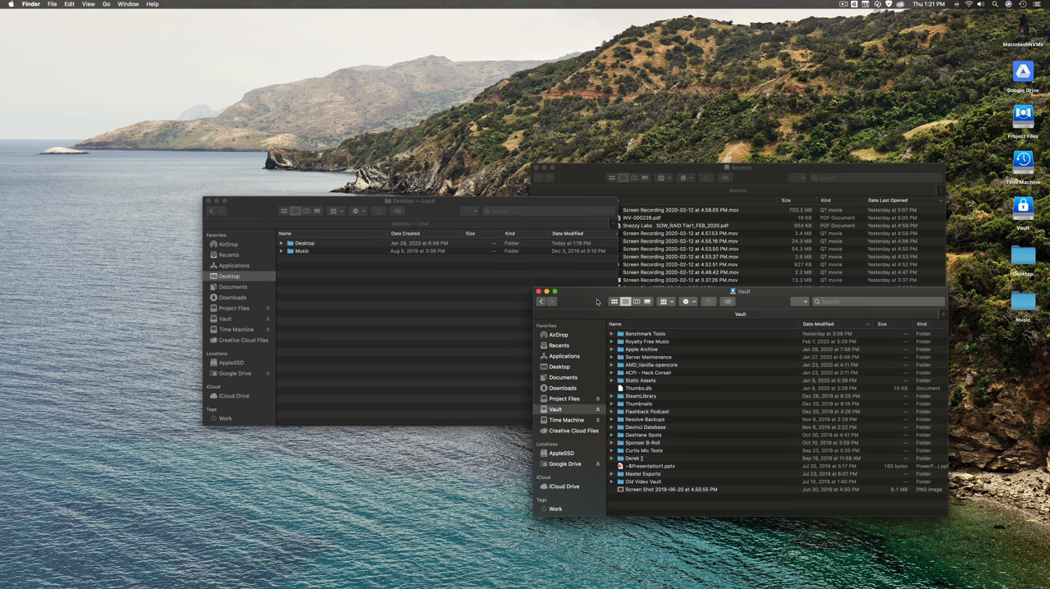
mouse_move(570, 377)
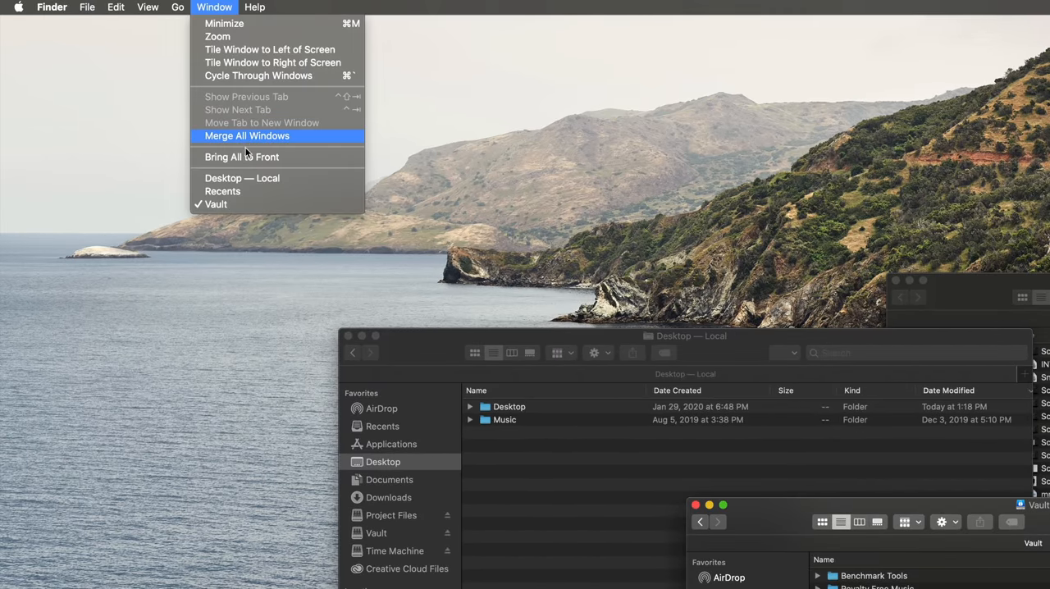
Merge the Desktop, Recents and Vault windows into one tabbed Vault window
click(246, 135)
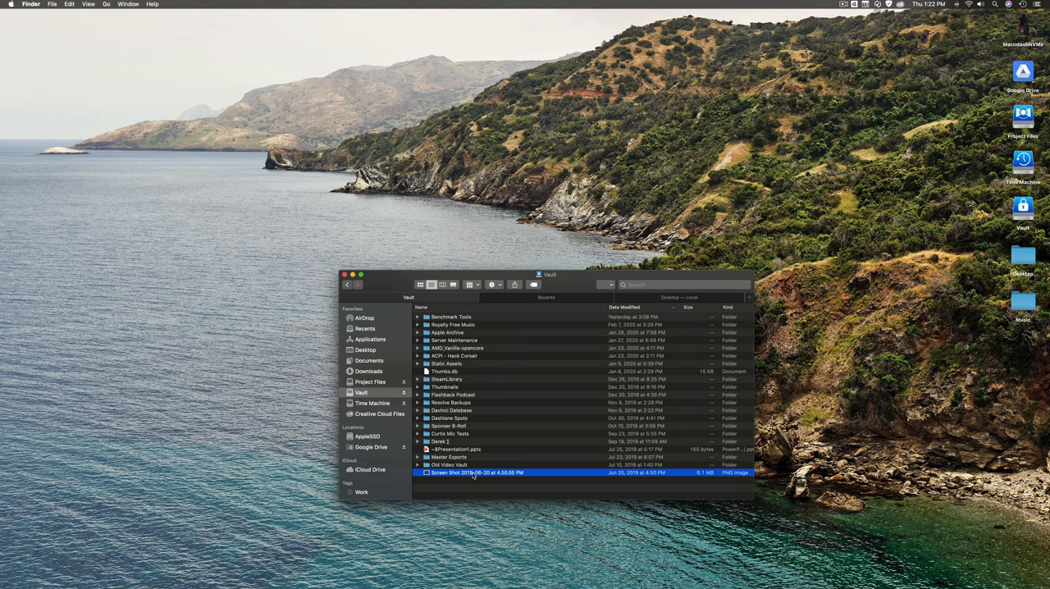
mouse_move(472, 493)
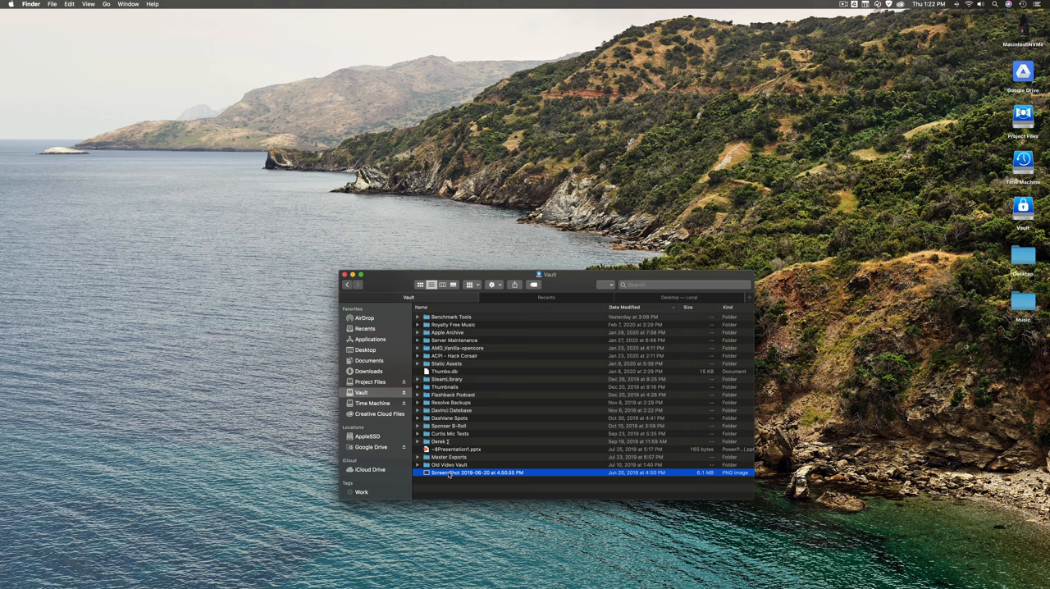
Delete Screen Shot 2019-06-20 at 4.50.55 PM immediately, confirming Delete in the dialog
drag(478, 473, 352, 435)
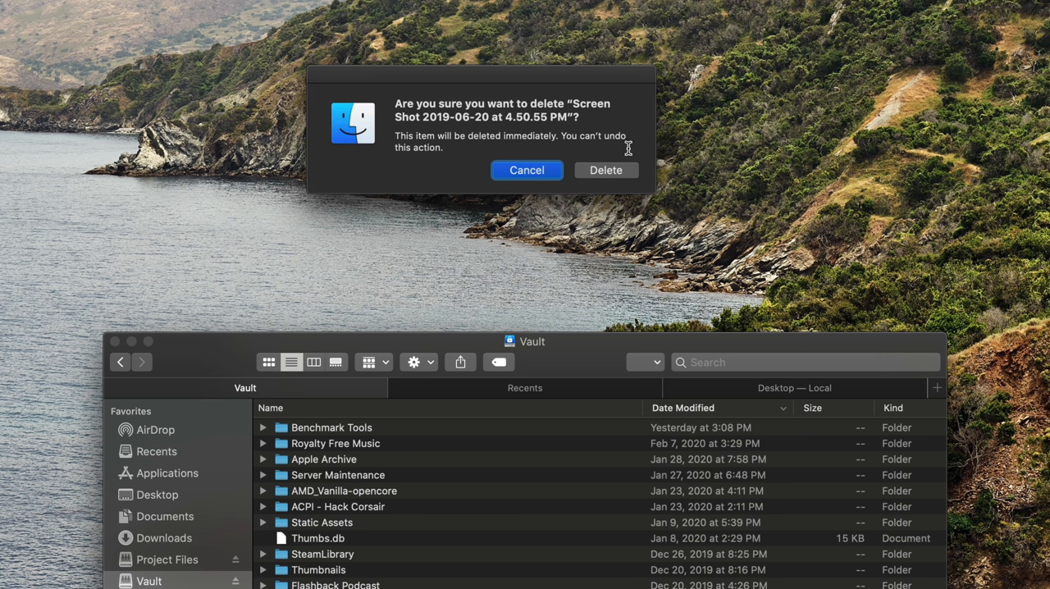
click(605, 170)
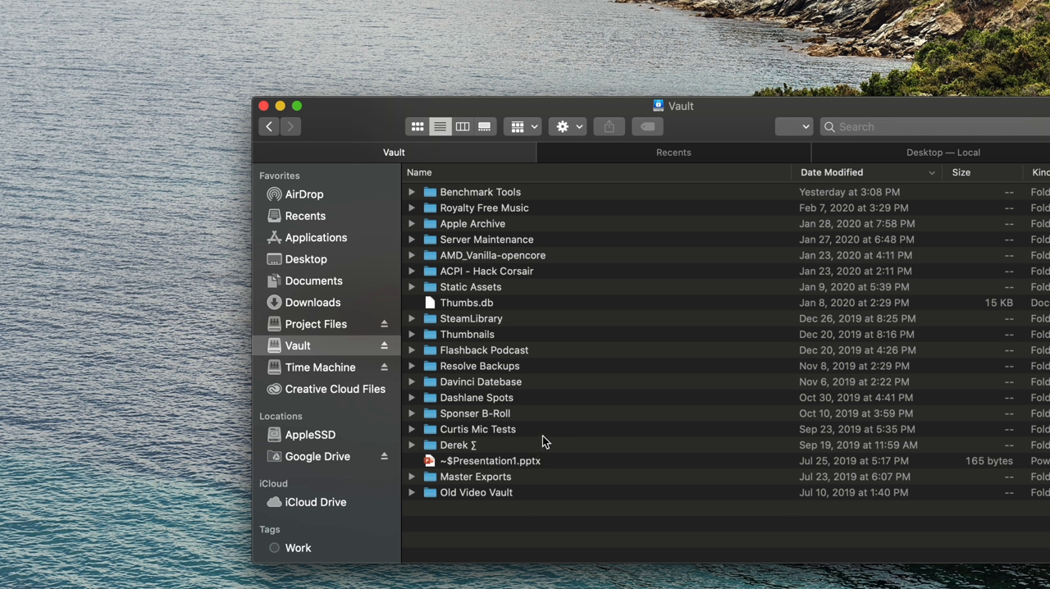
mouse_move(543, 440)
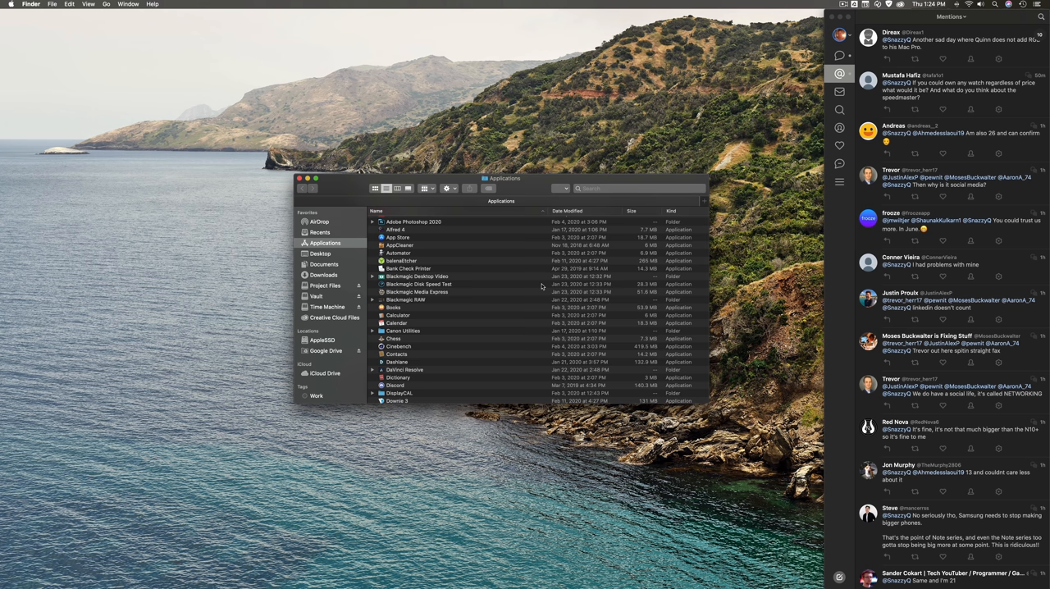
Go to the Applications folder and right-click Google Chrome for its options
click(320, 254)
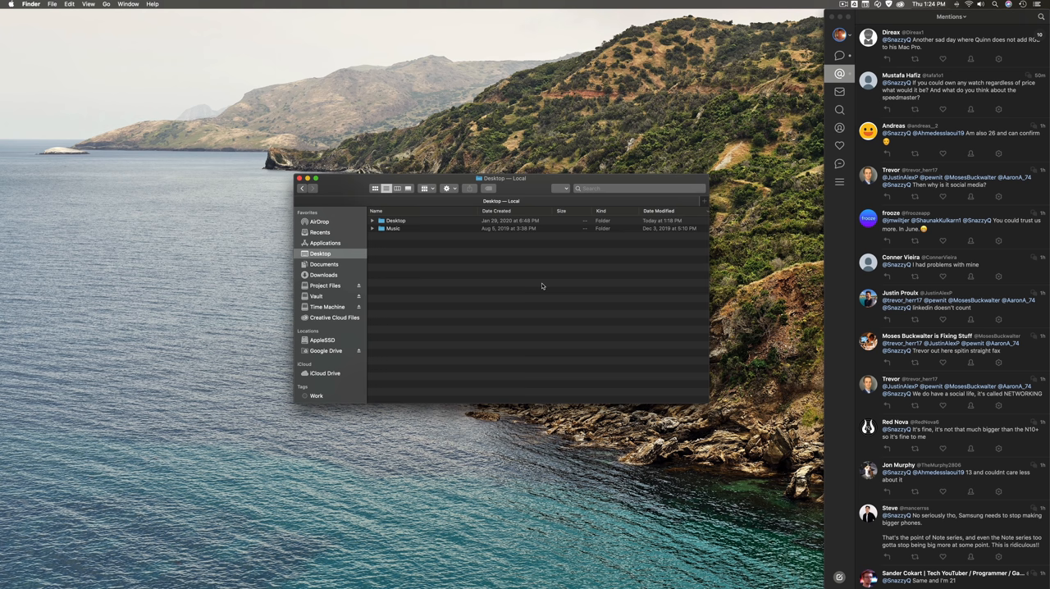
click(299, 178)
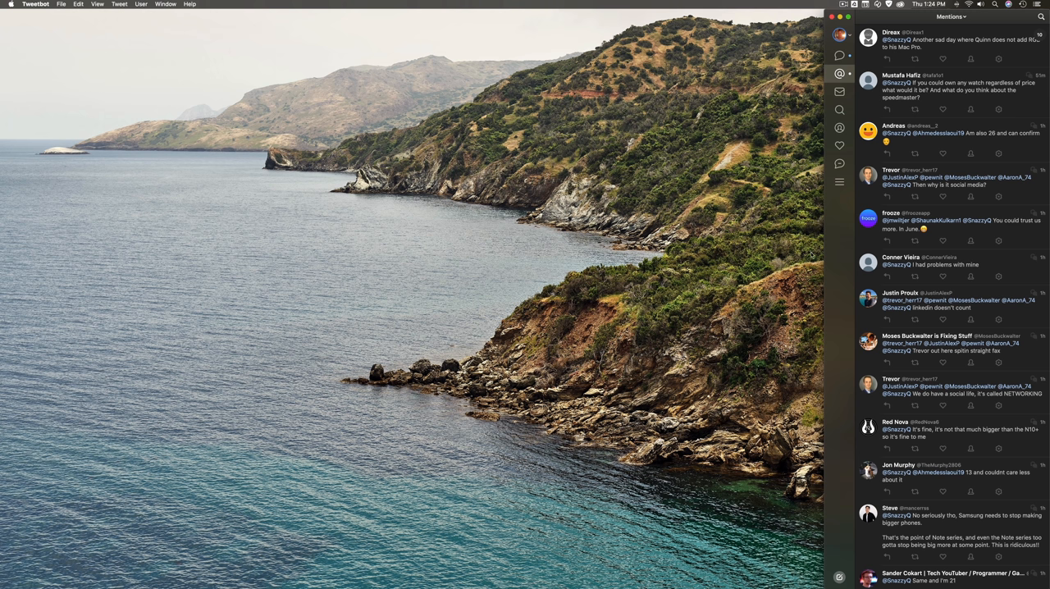
mouse_move(126, 262)
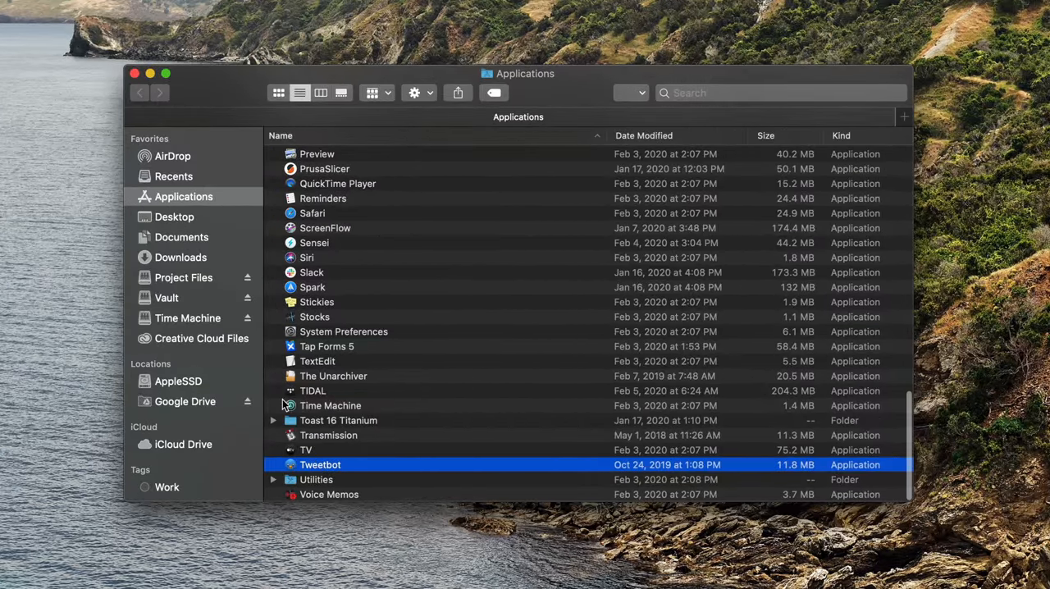
mouse_move(232, 224)
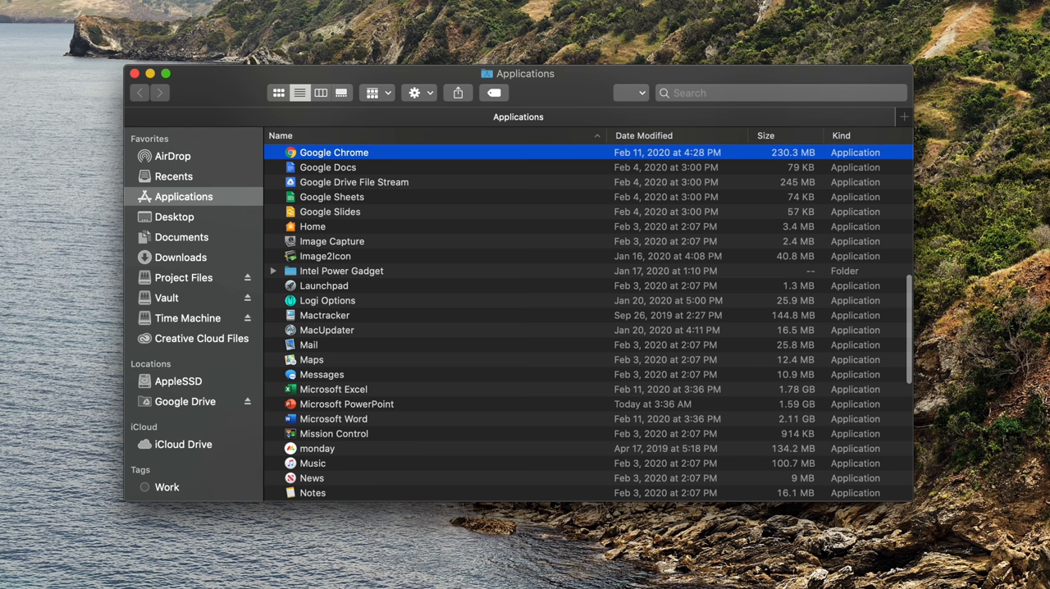
right_click(333, 152)
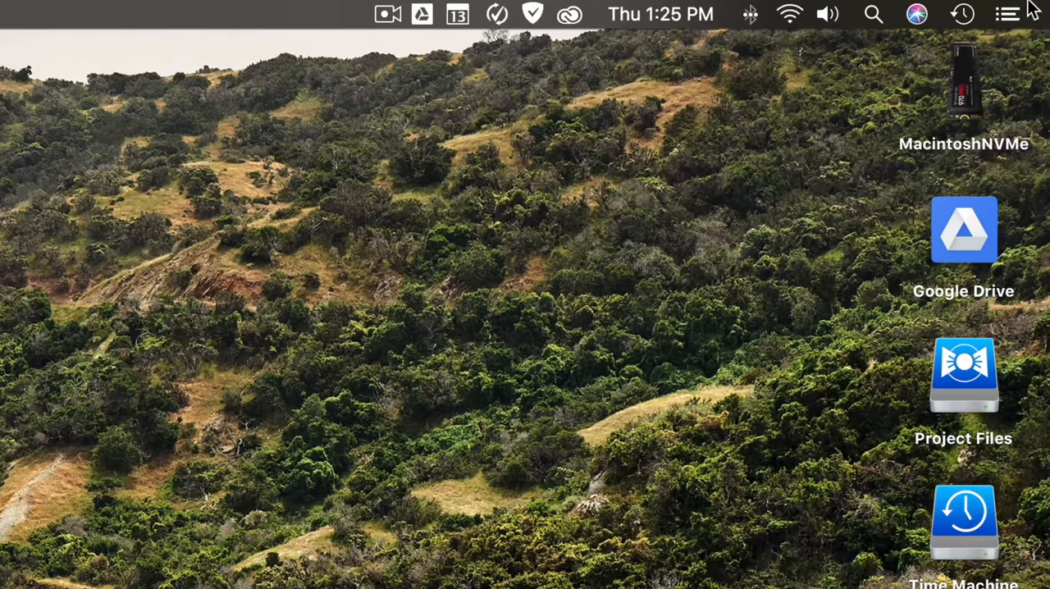
click(1006, 14)
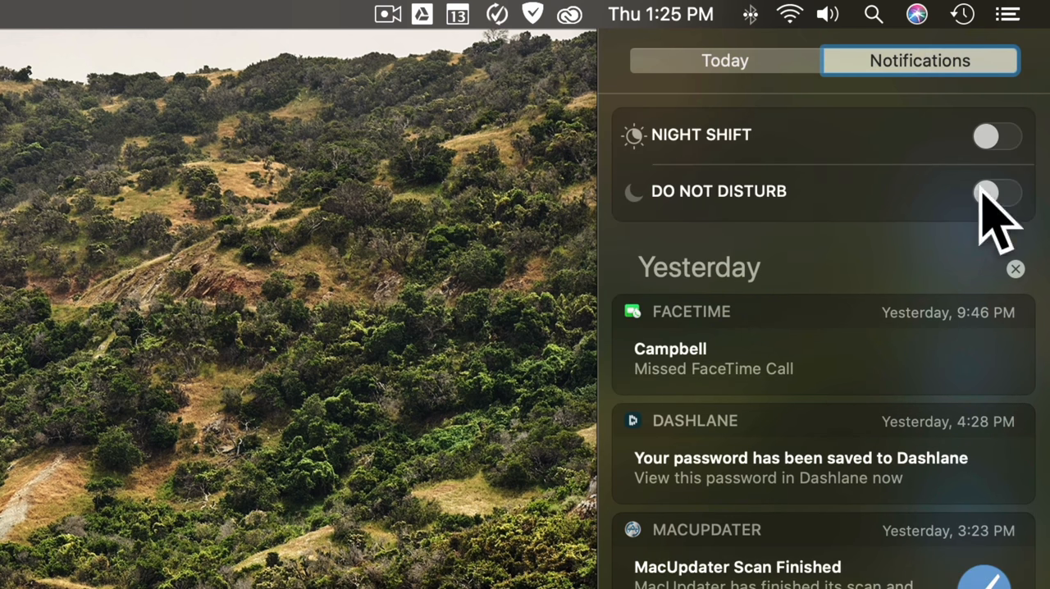
mouse_move(967, 201)
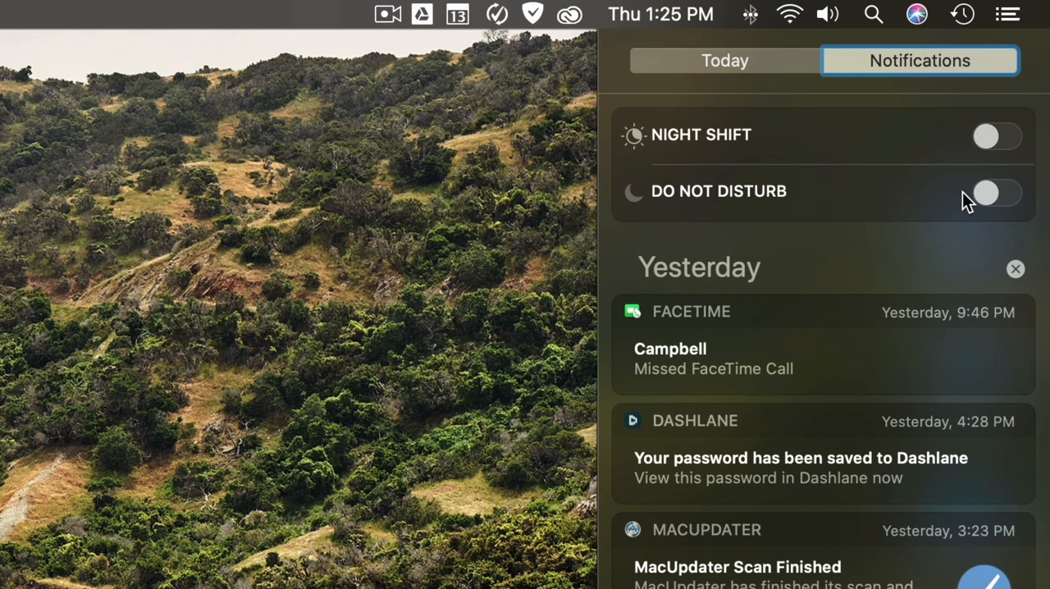
click(1007, 14)
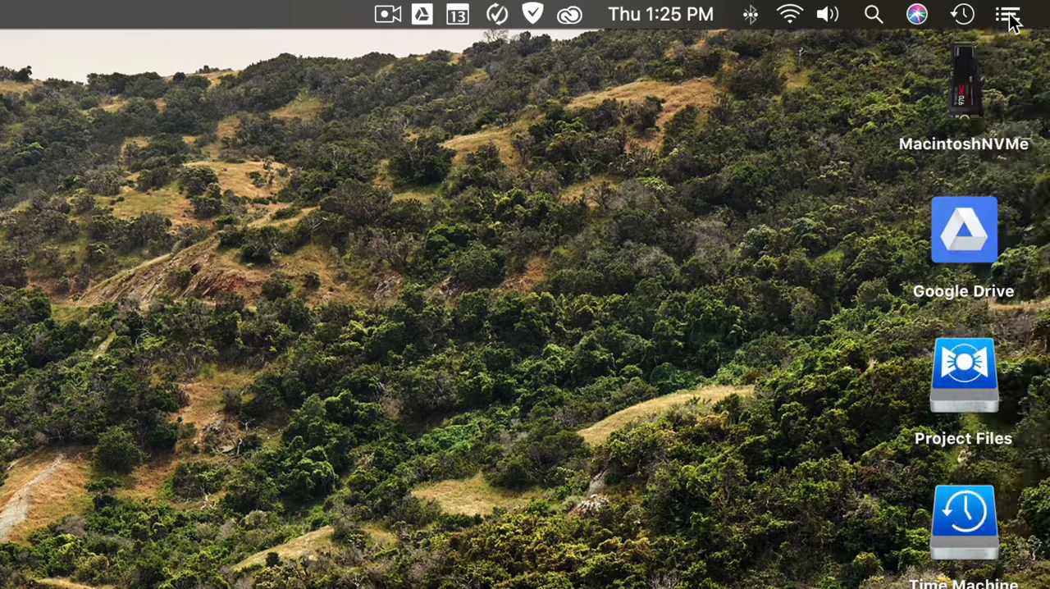
mouse_move(1037, 20)
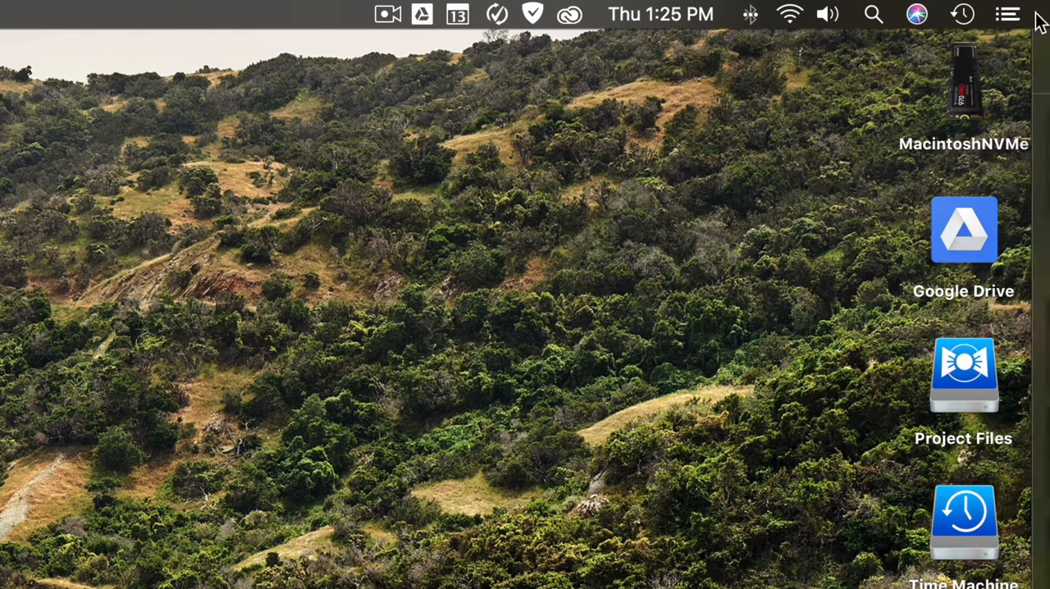
mouse_move(895, 116)
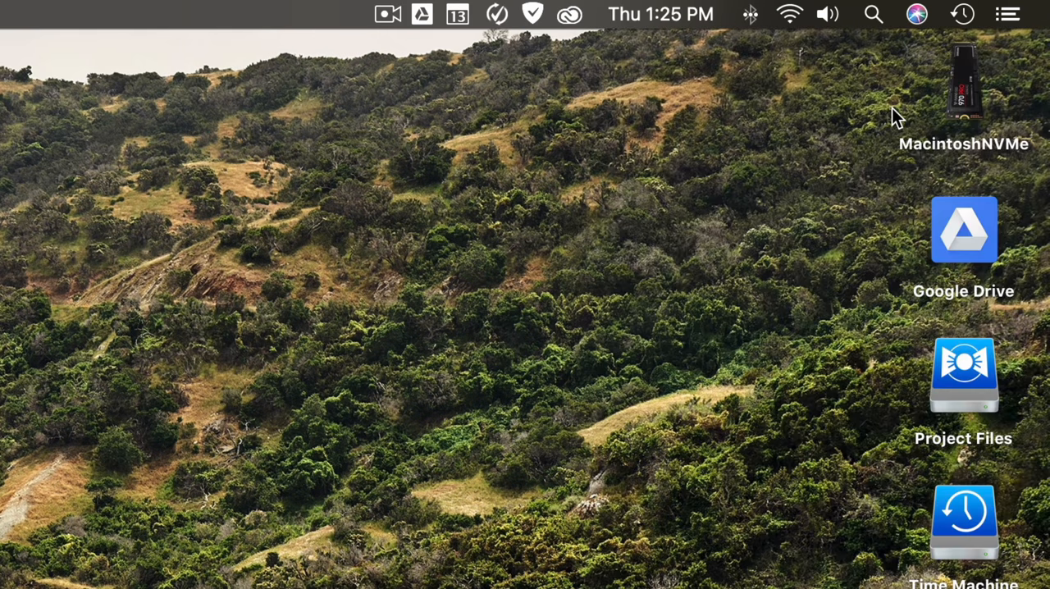
mouse_move(1032, 18)
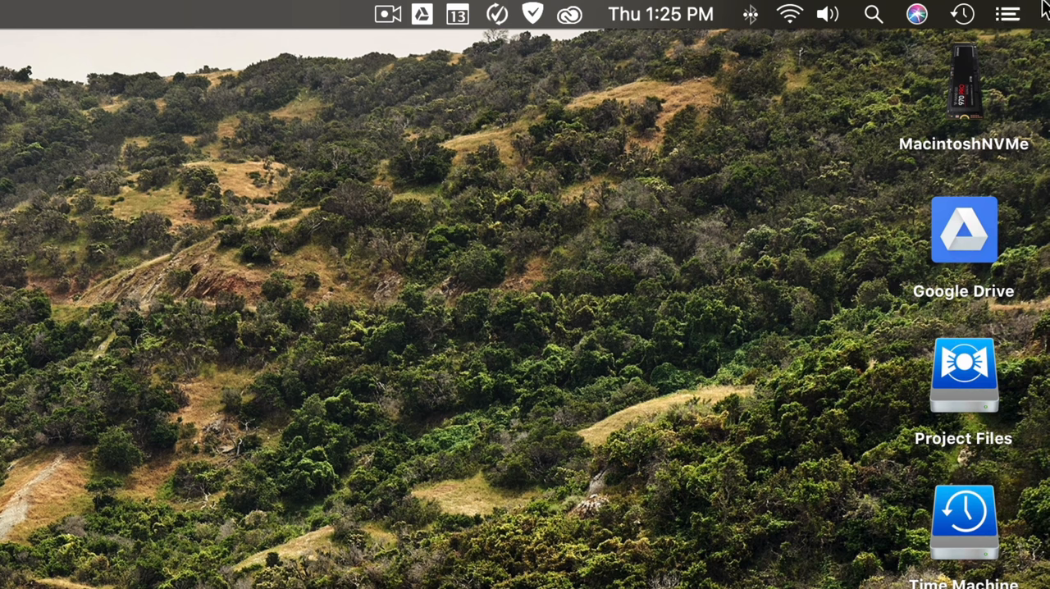
mouse_move(1020, 178)
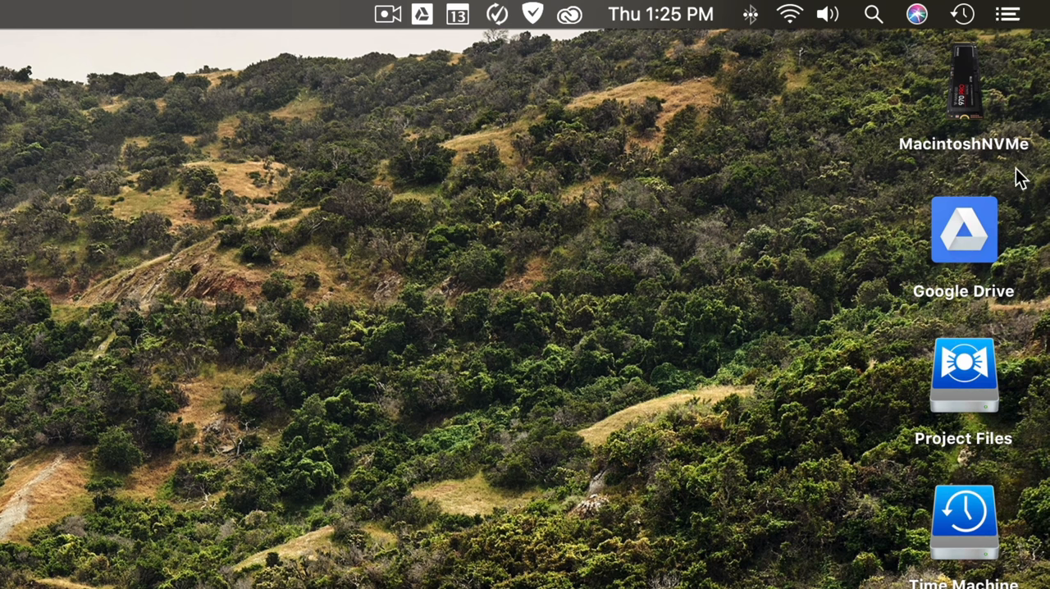